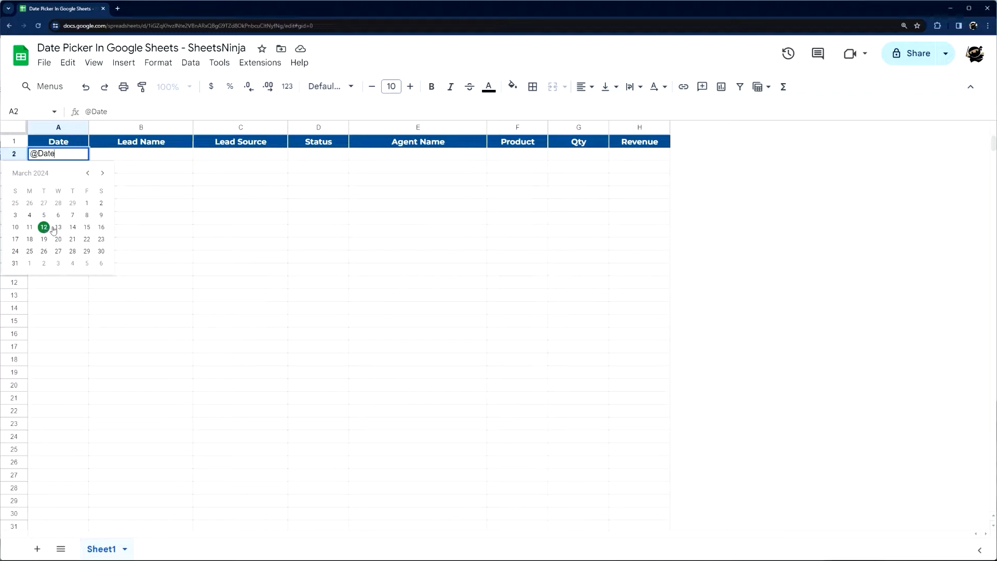
click(44, 227)
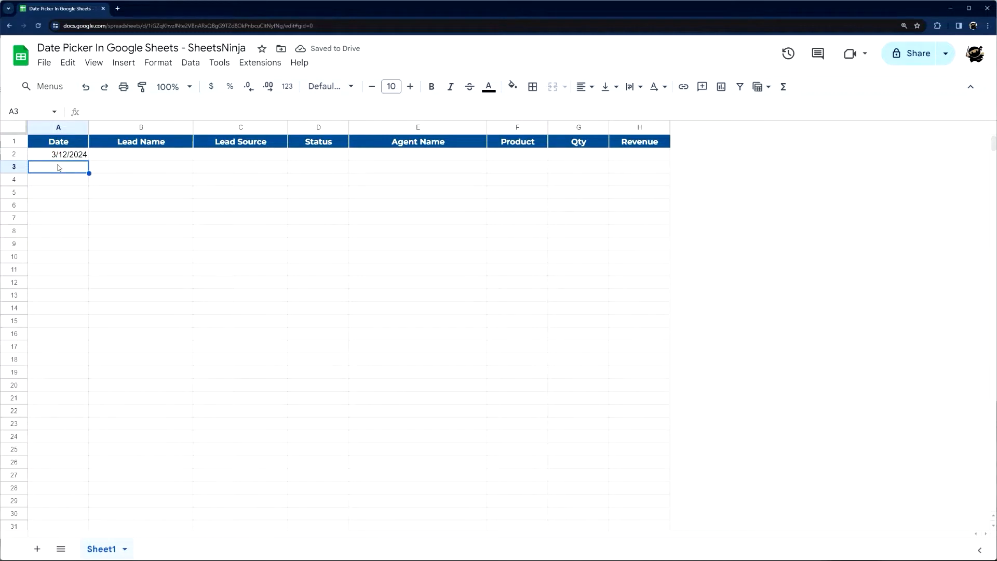
text(@Da)
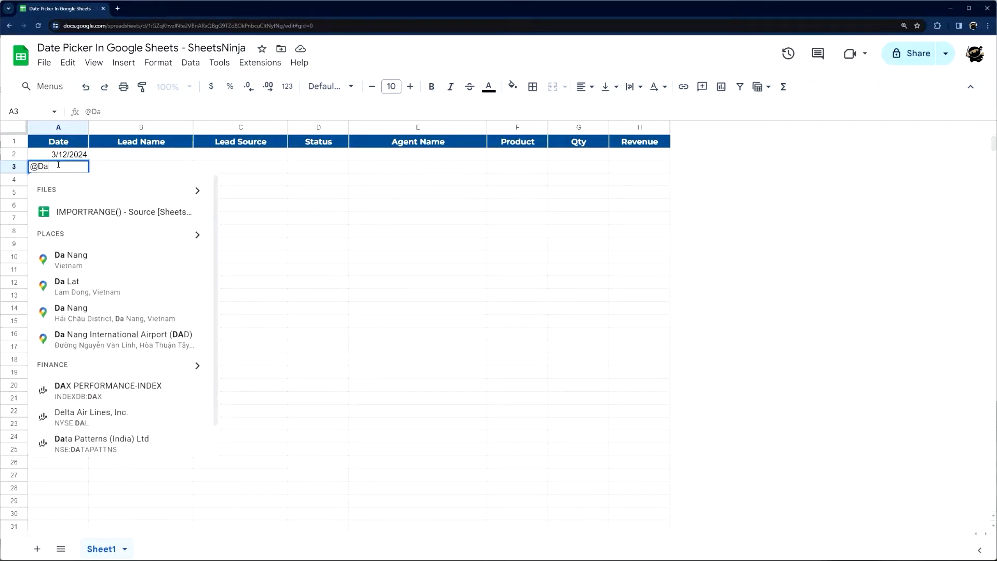
text(te)
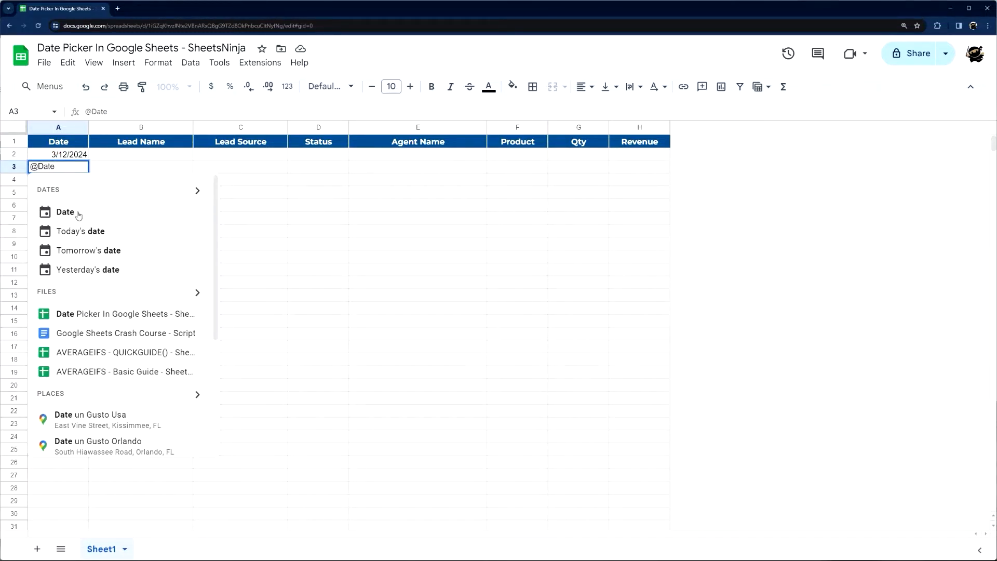
click(64, 212)
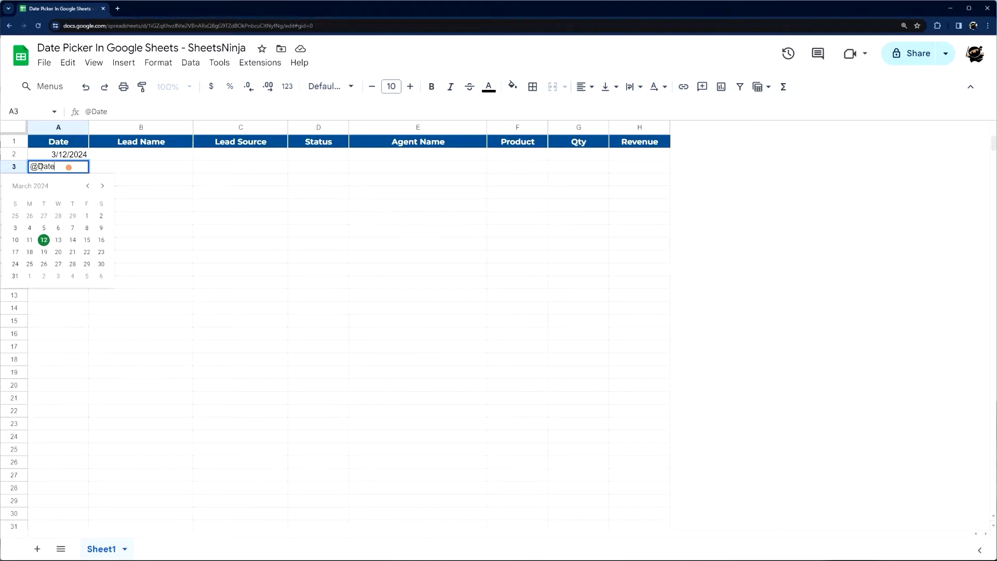
click(140, 167)
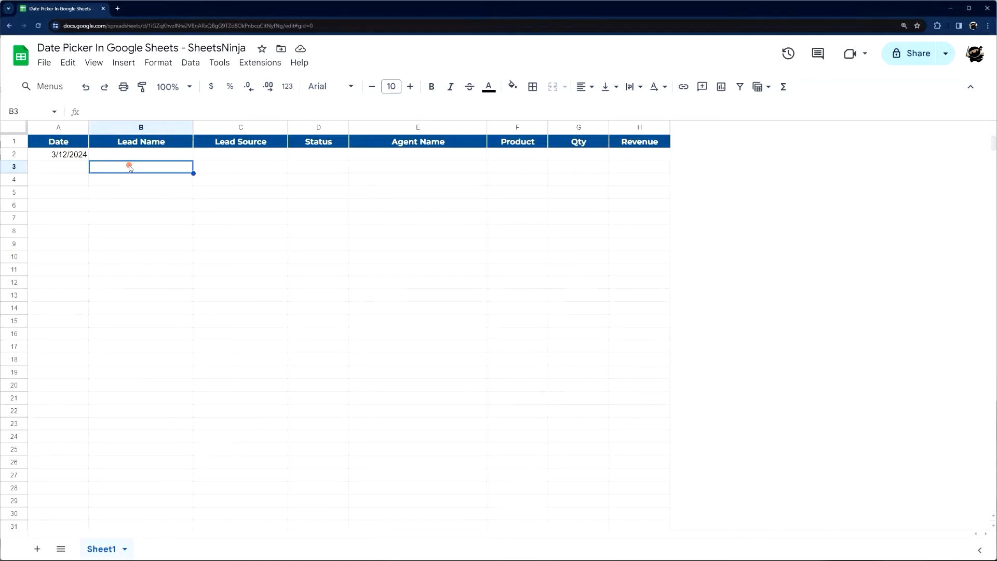
click(58, 167)
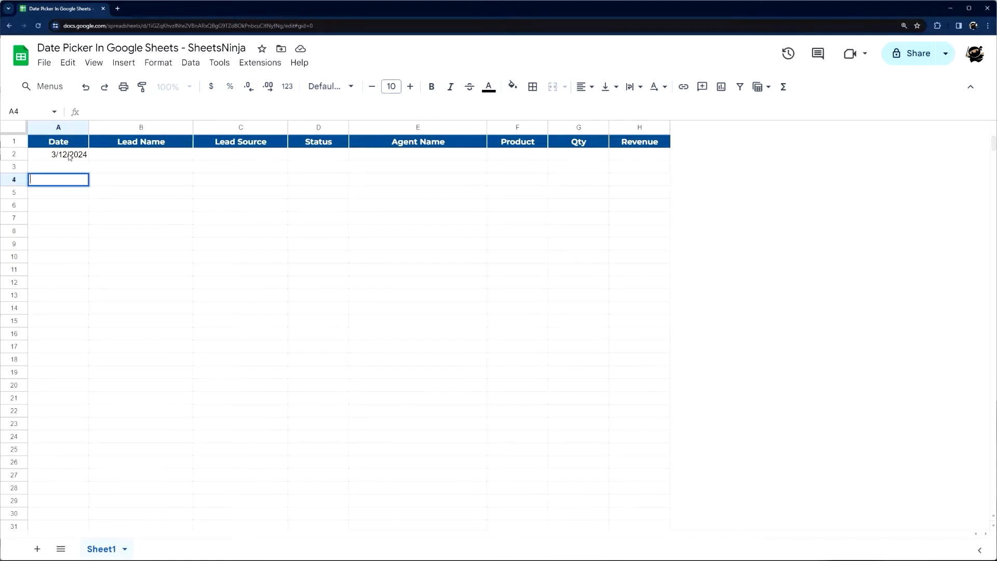
Add a dropdown to A2 from the right-click menu, then close the rules panel
right_click(68, 154)
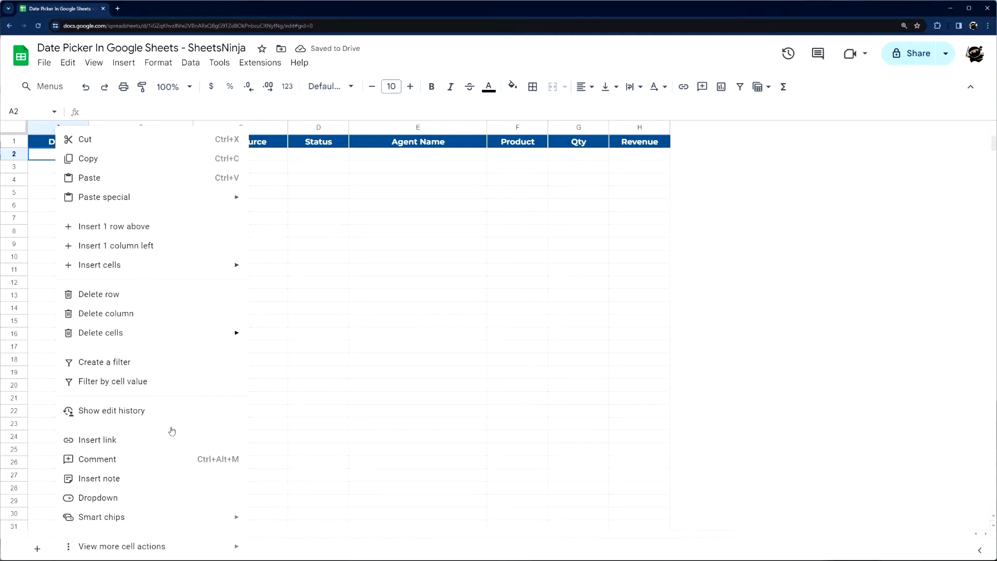
mouse_move(116, 502)
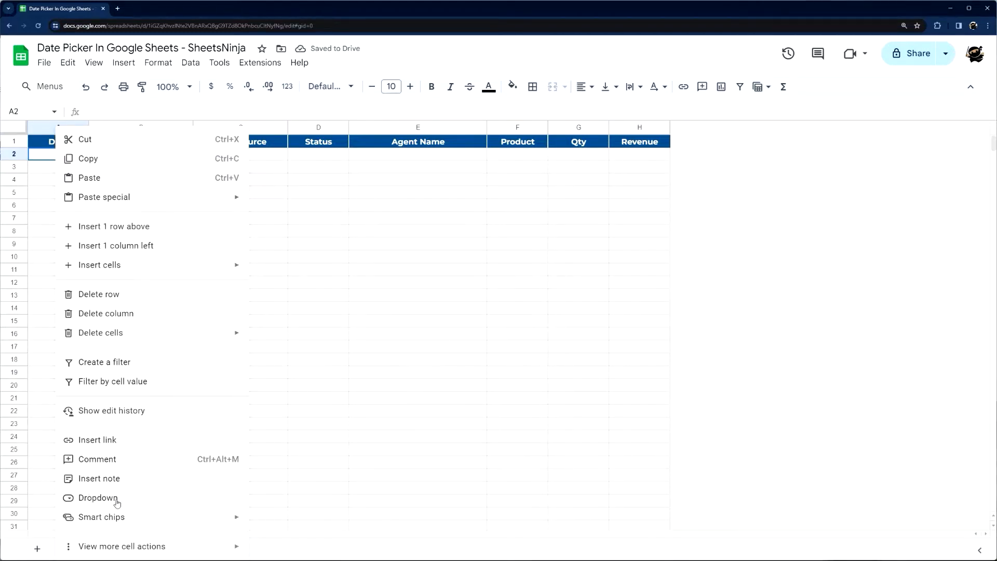
click(97, 498)
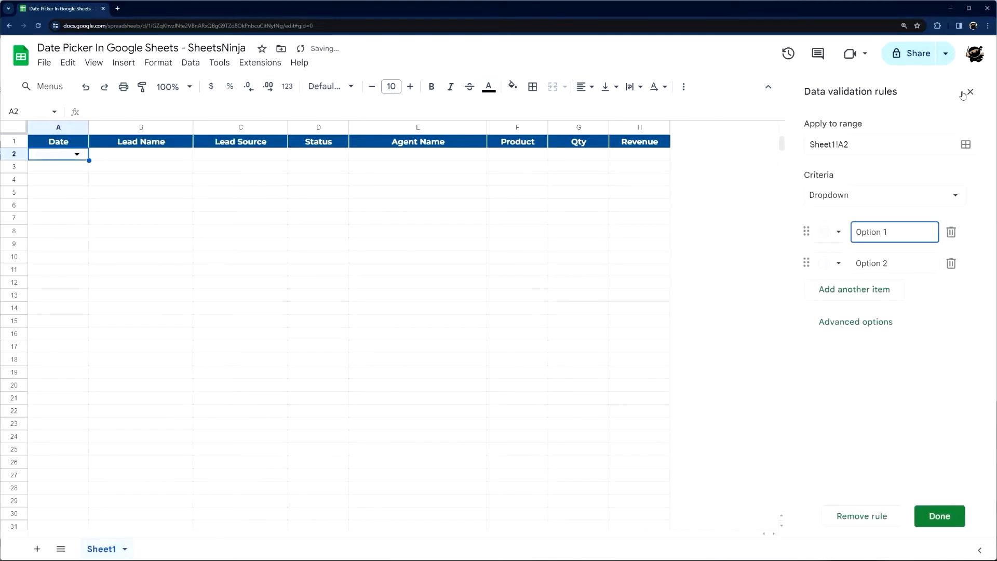
click(970, 93)
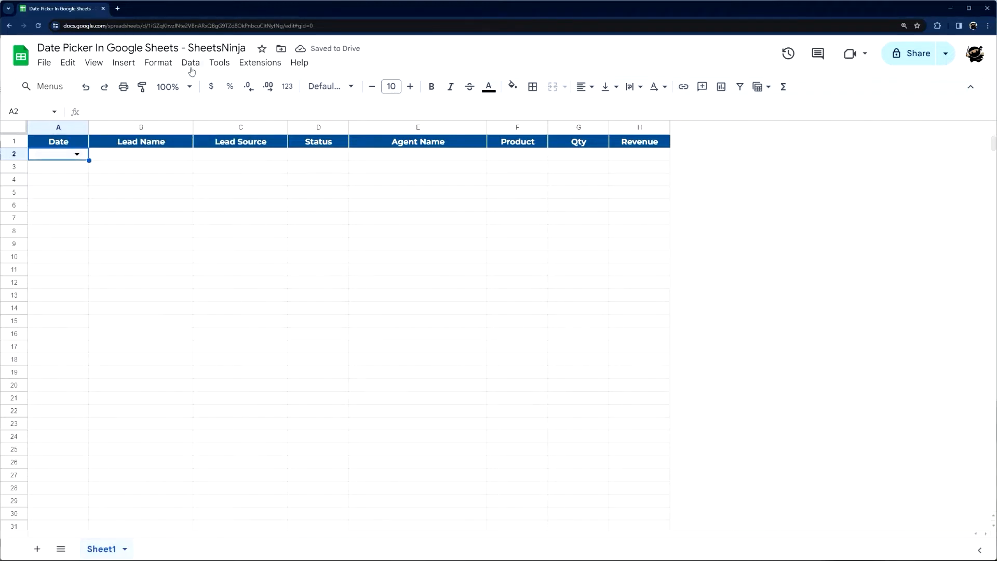
click(189, 63)
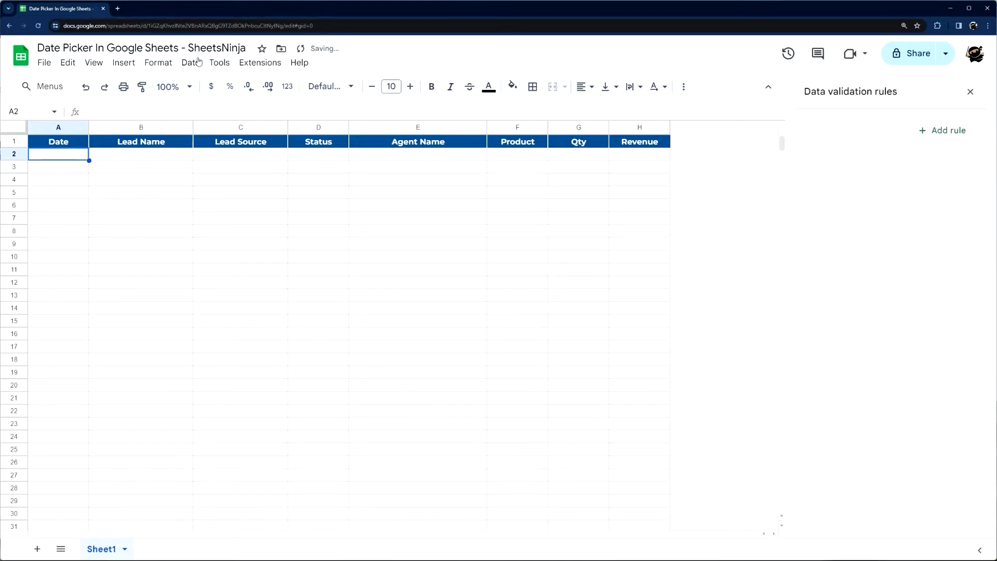
click(970, 91)
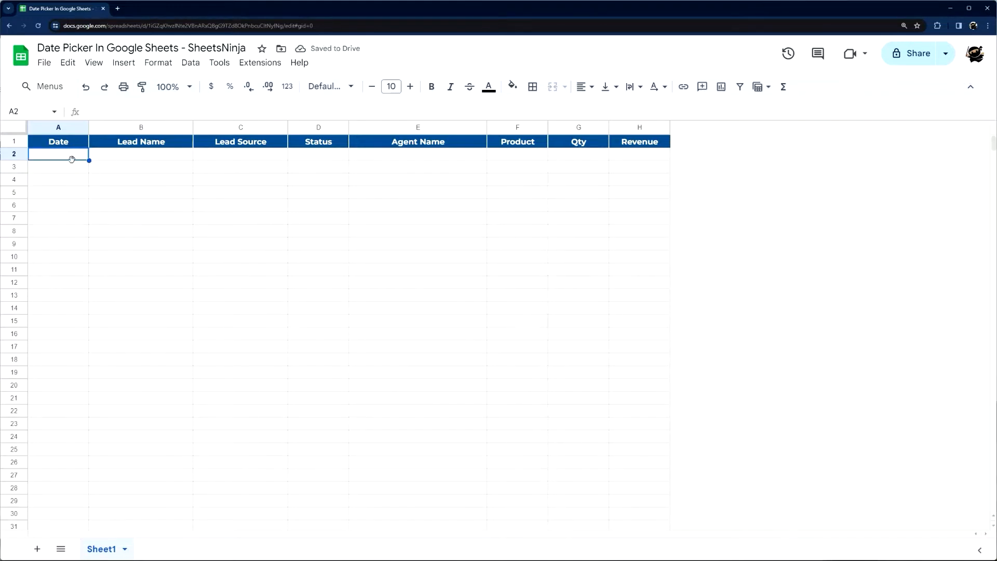
Start a new data validation rule for A2 from Data > Data validation
click(190, 63)
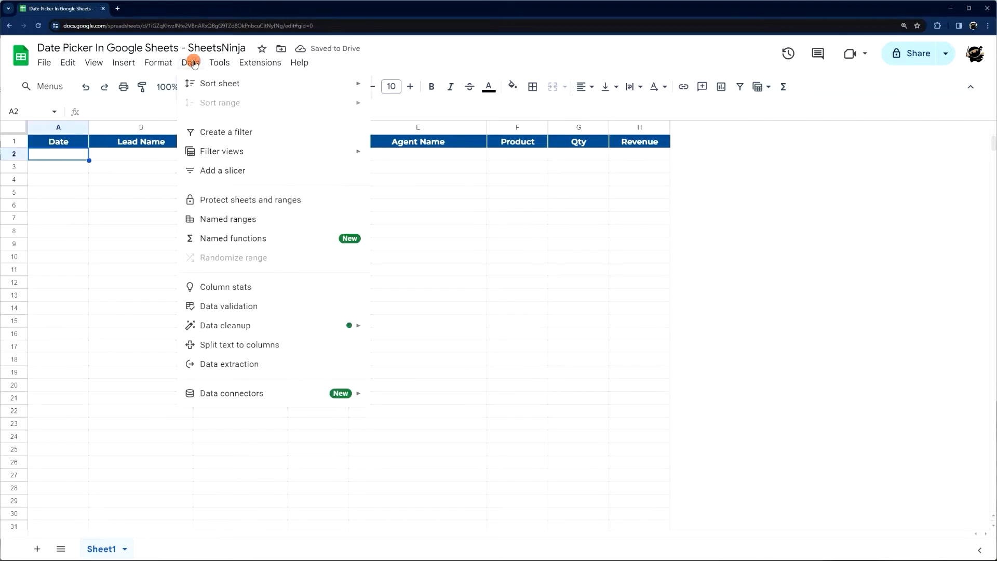
mouse_move(217, 310)
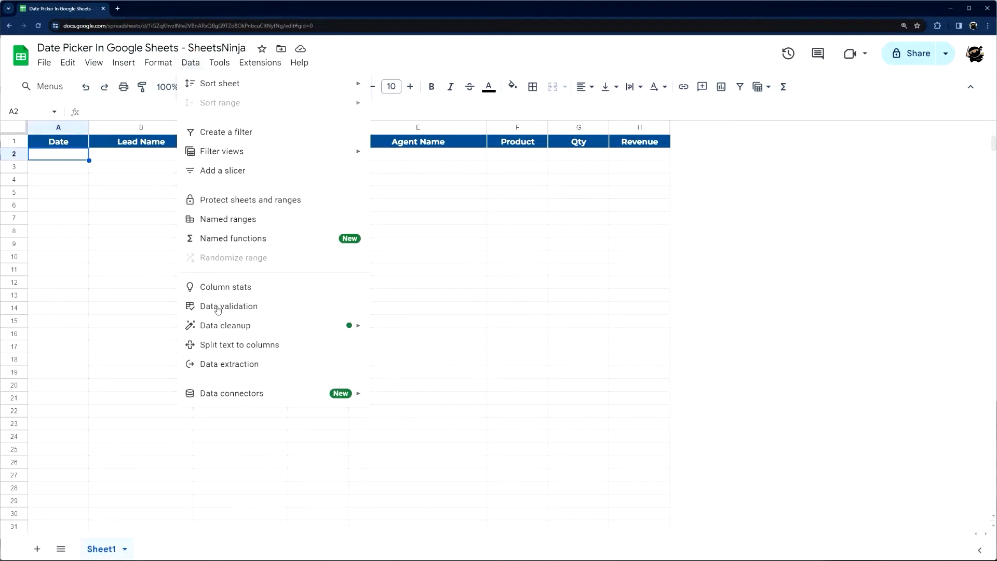
click(229, 306)
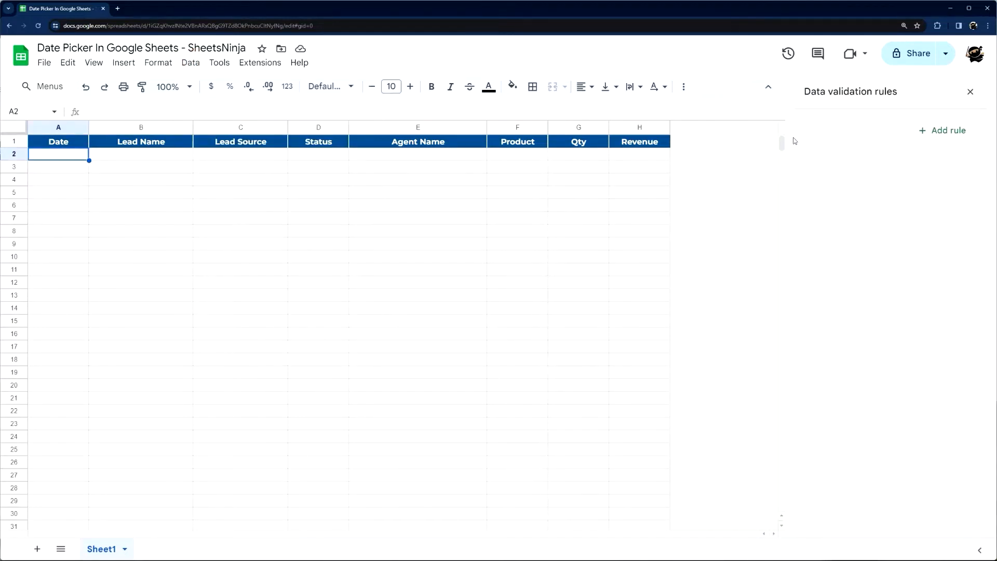
click(944, 130)
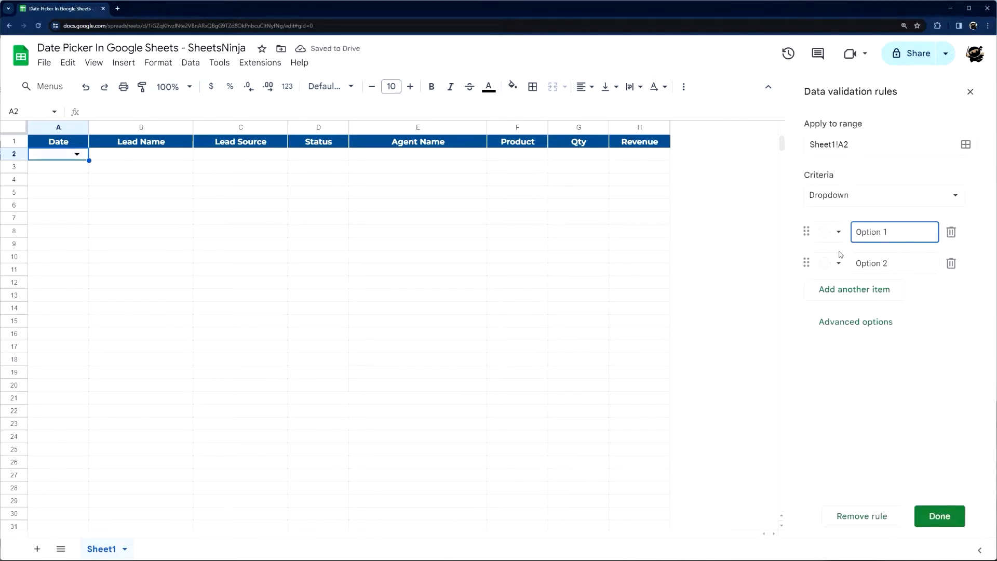
mouse_move(868, 215)
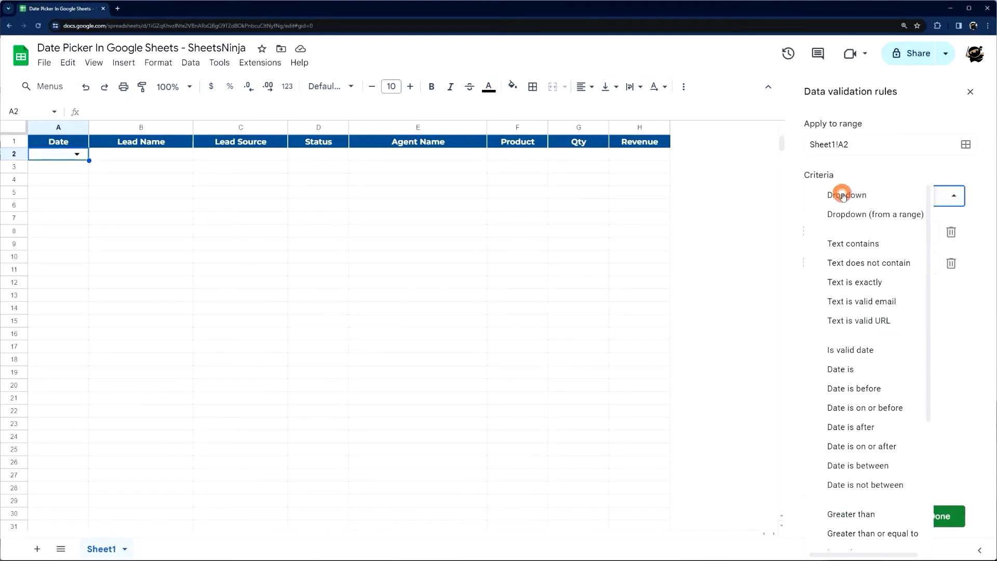
mouse_move(849, 350)
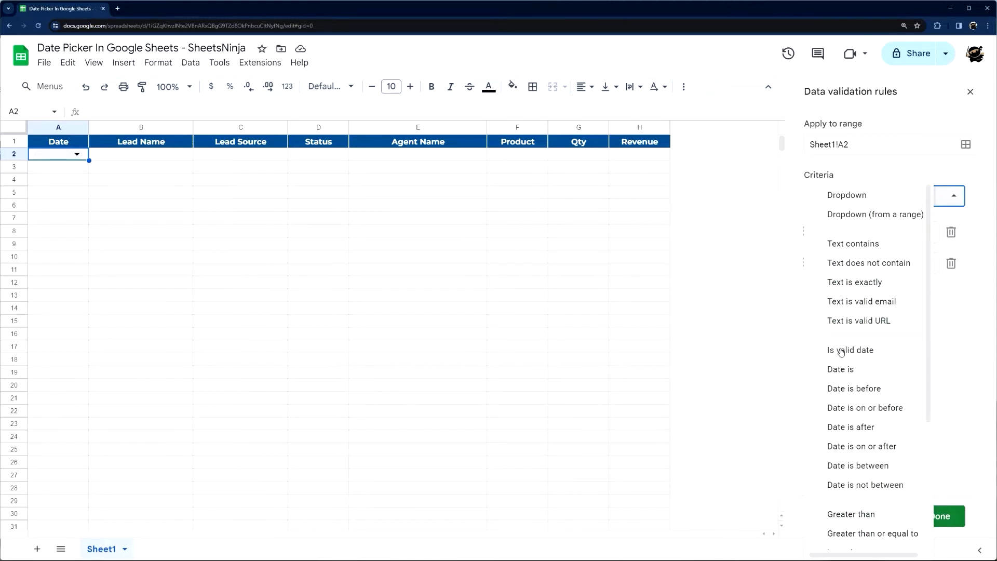
Set the A2 rule's criteria to 'Is valid date' and save it
click(850, 350)
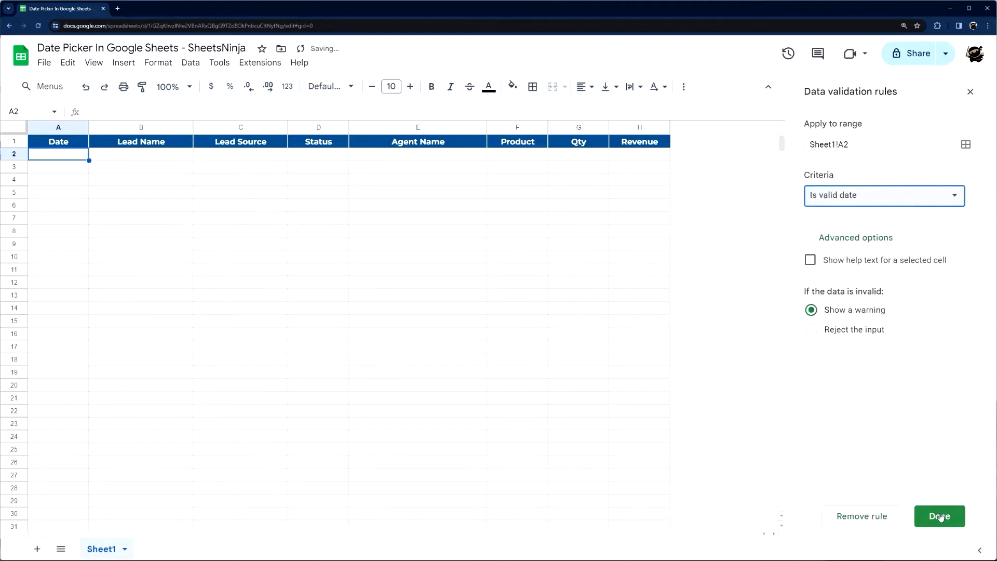
click(940, 516)
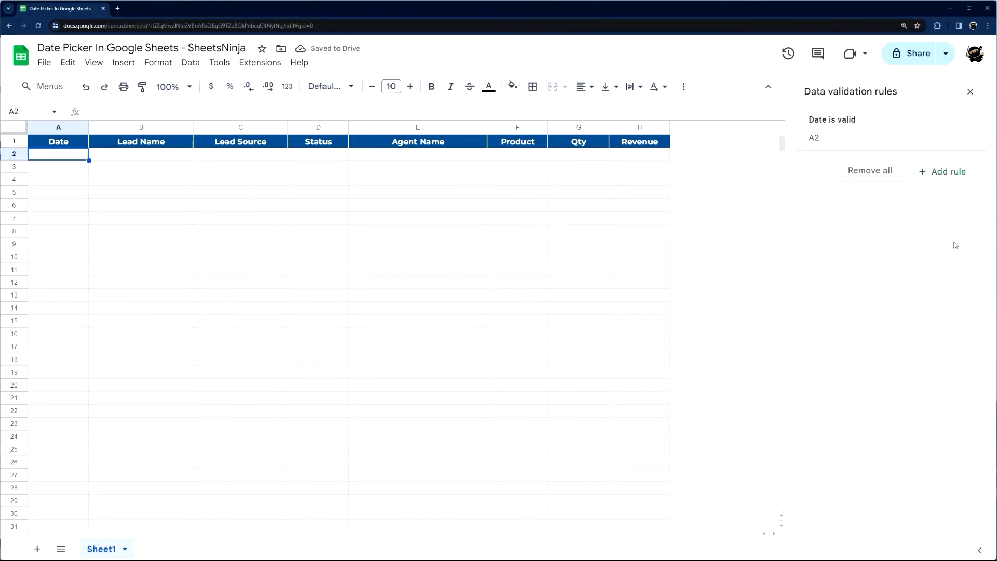
mouse_move(48, 148)
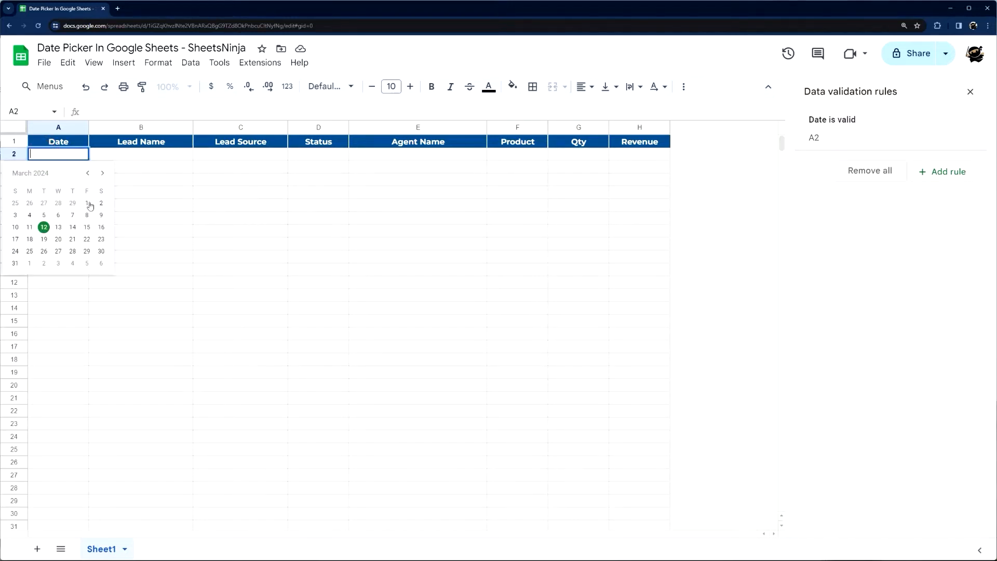
mouse_move(72, 227)
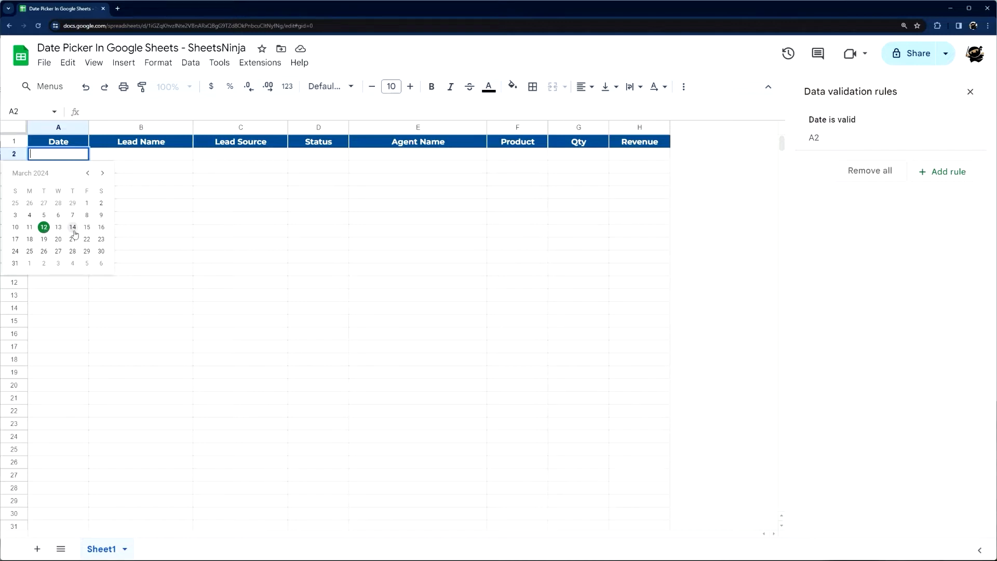
Pick March 14, 2024 from A2's calendar, then check cells A3–A5 before returning to A2
click(72, 227)
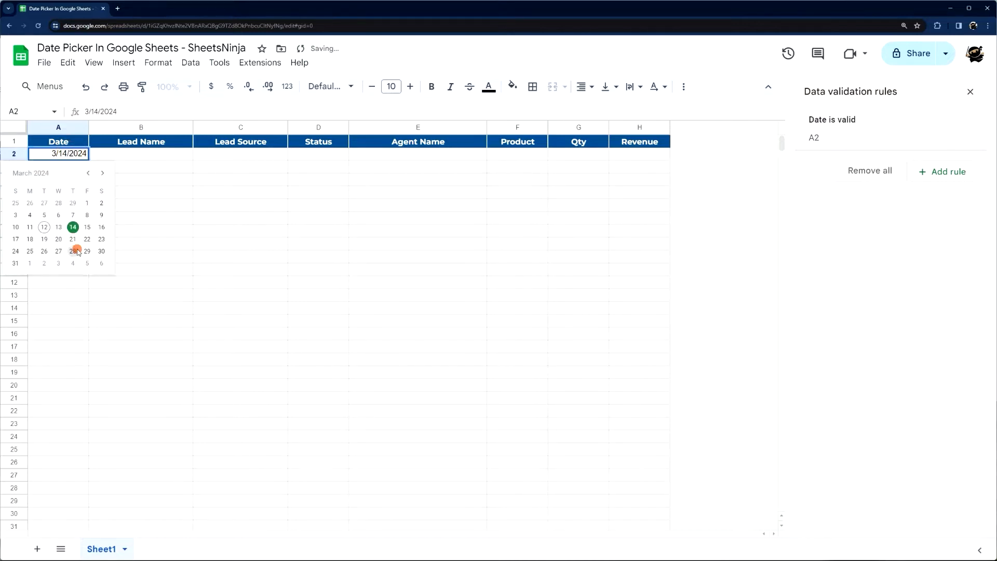
click(72, 251)
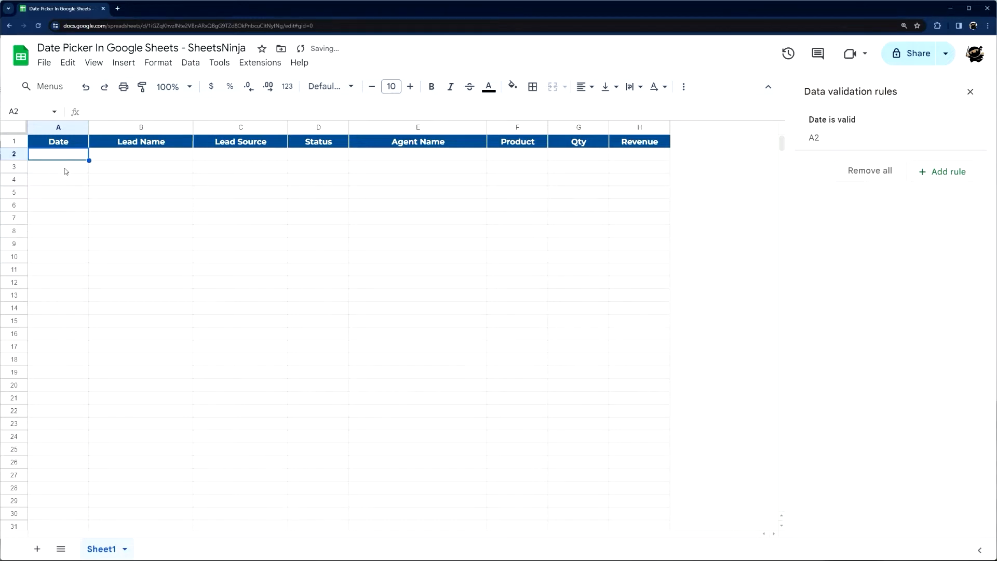
click(57, 167)
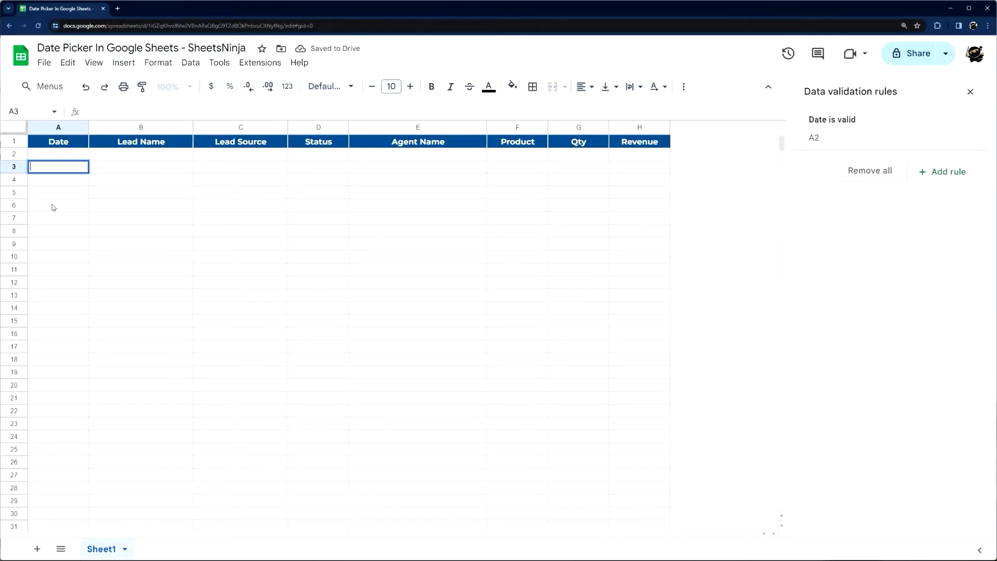
click(57, 179)
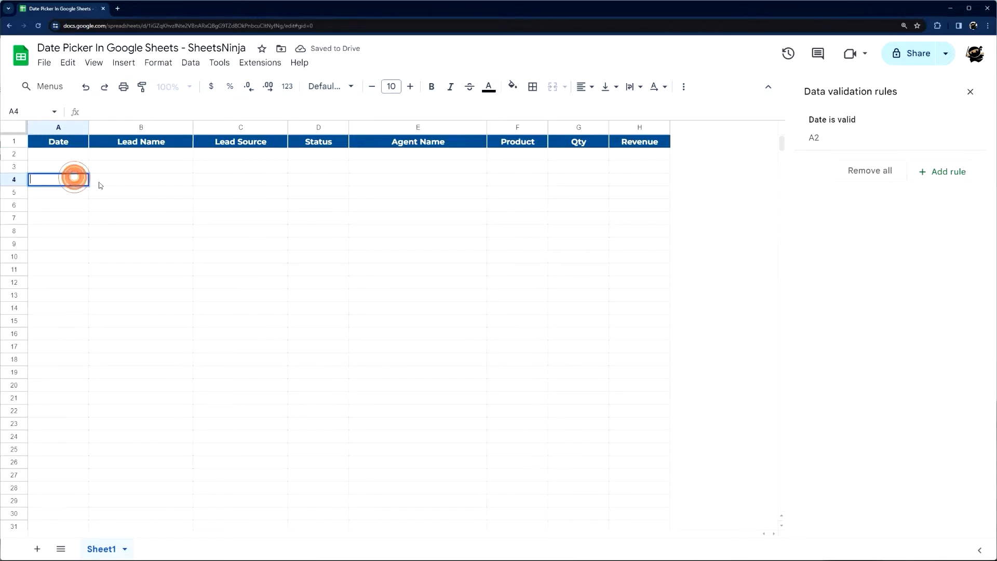
click(58, 192)
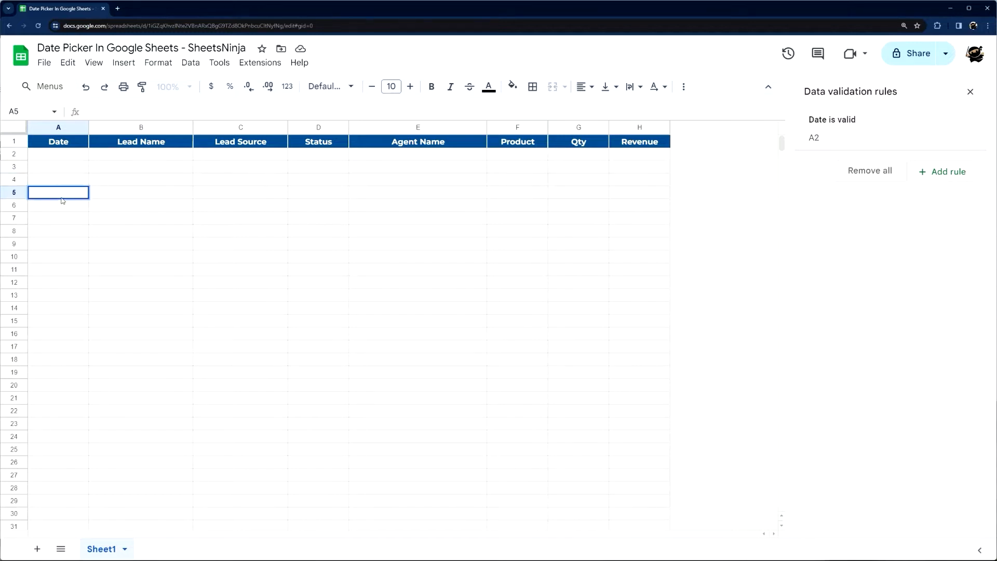
click(58, 153)
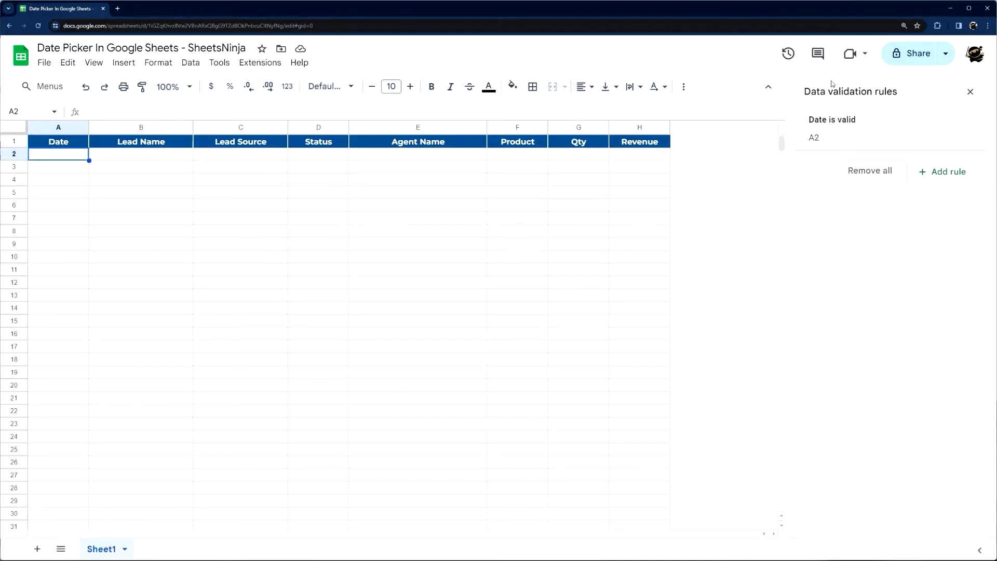
mouse_move(881, 136)
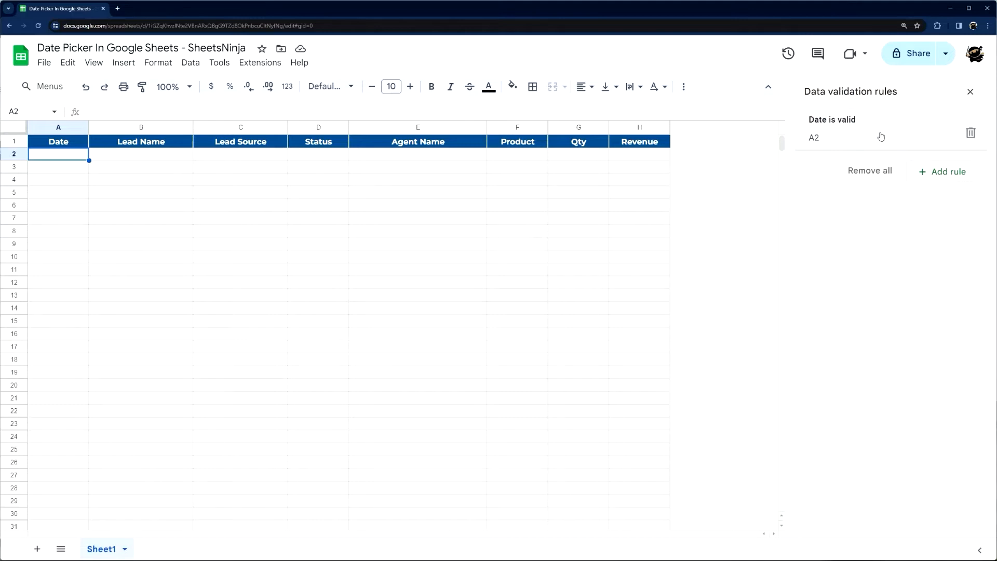
mouse_move(813, 144)
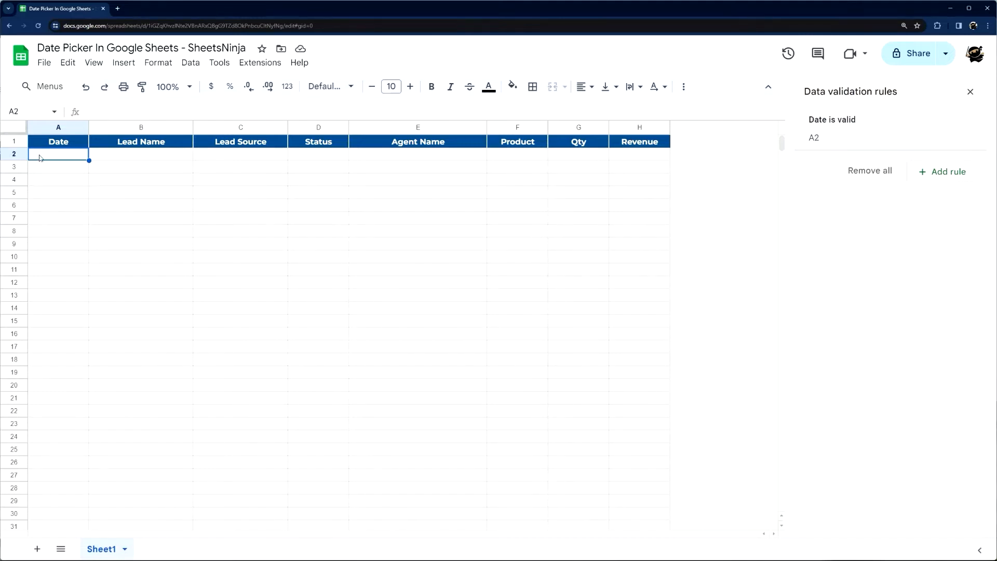
mouse_move(539, 168)
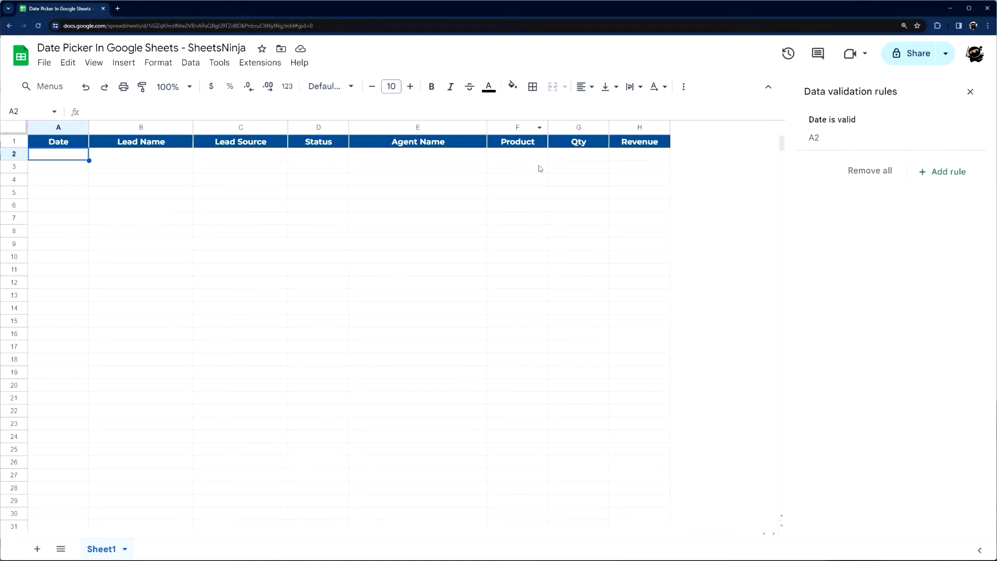
Extend the valid-date rule to A2:A15, confirm the calendar in A15, then reopen the rule
click(830, 128)
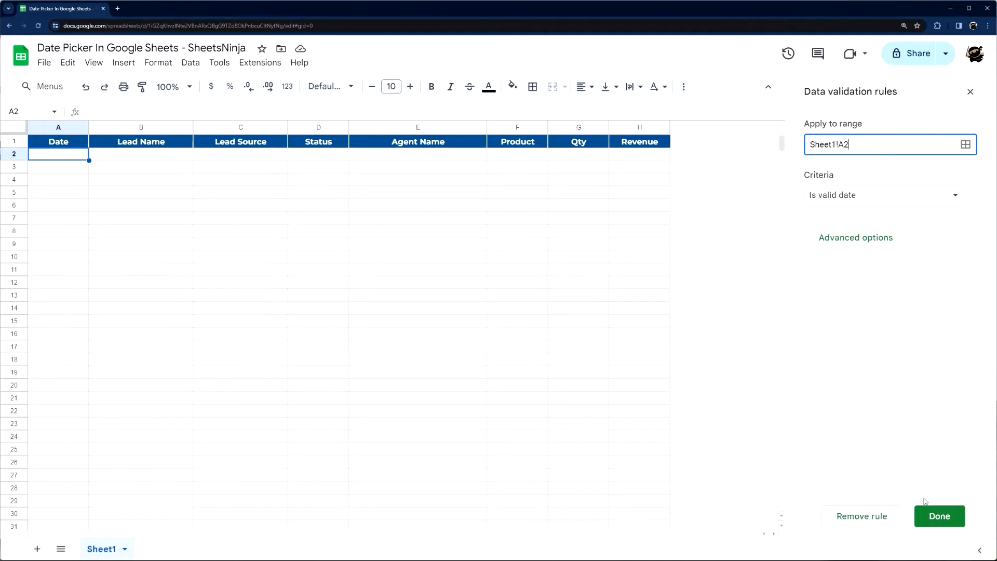
click(940, 516)
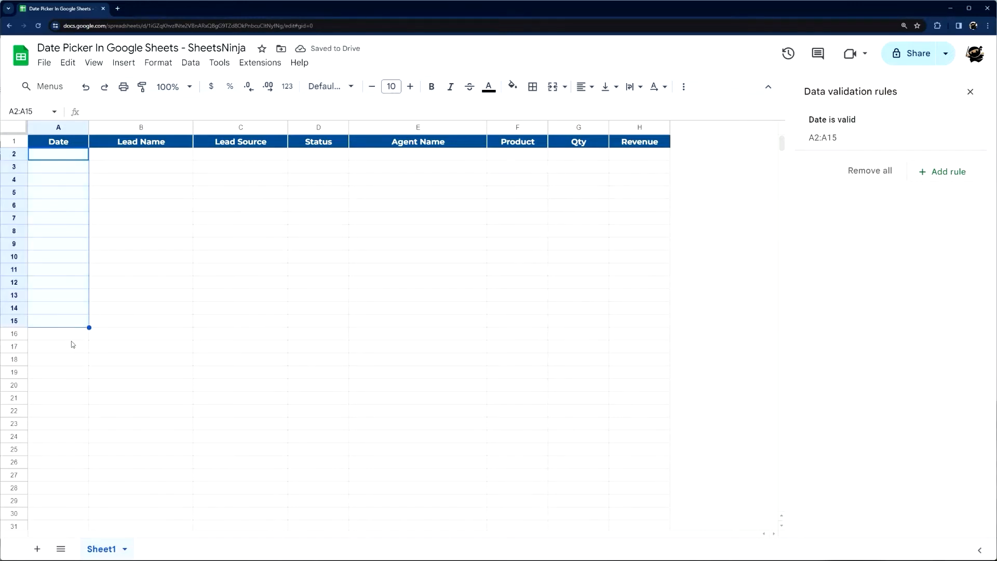
click(58, 334)
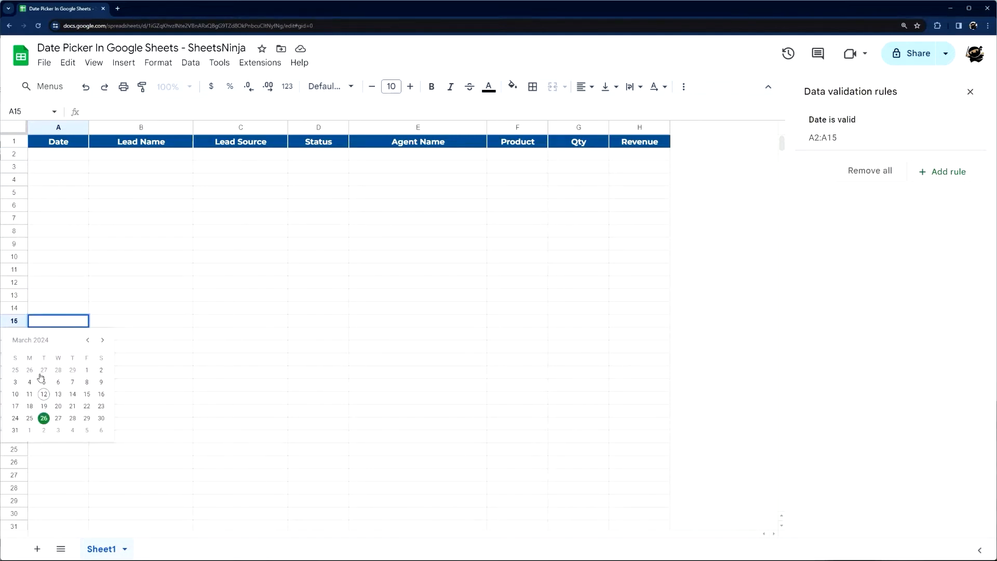
click(57, 154)
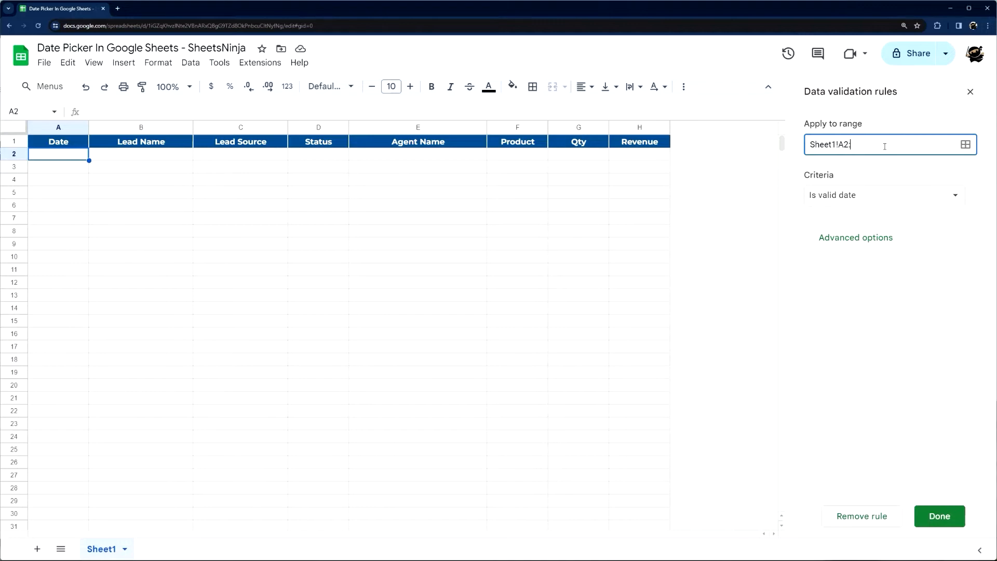
Change the rule range to Sheet1!A2:A and test calendars in A21 and A999
text(A)
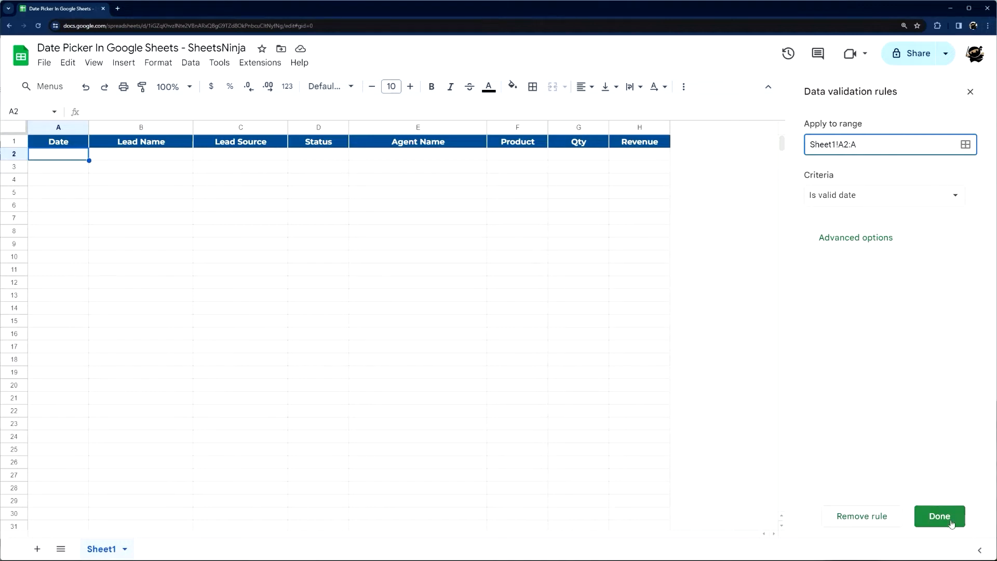
click(940, 516)
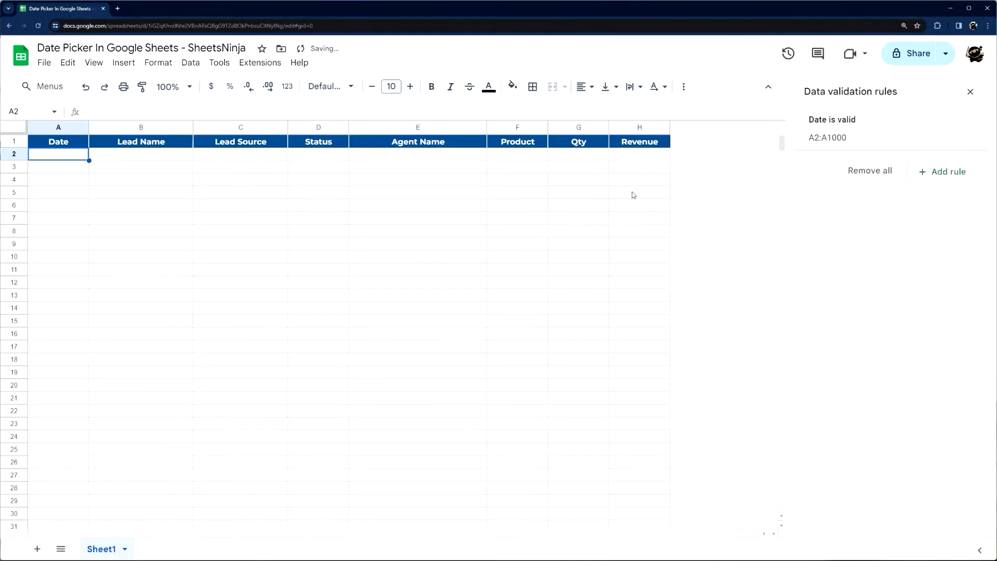
scroll(down, 3)
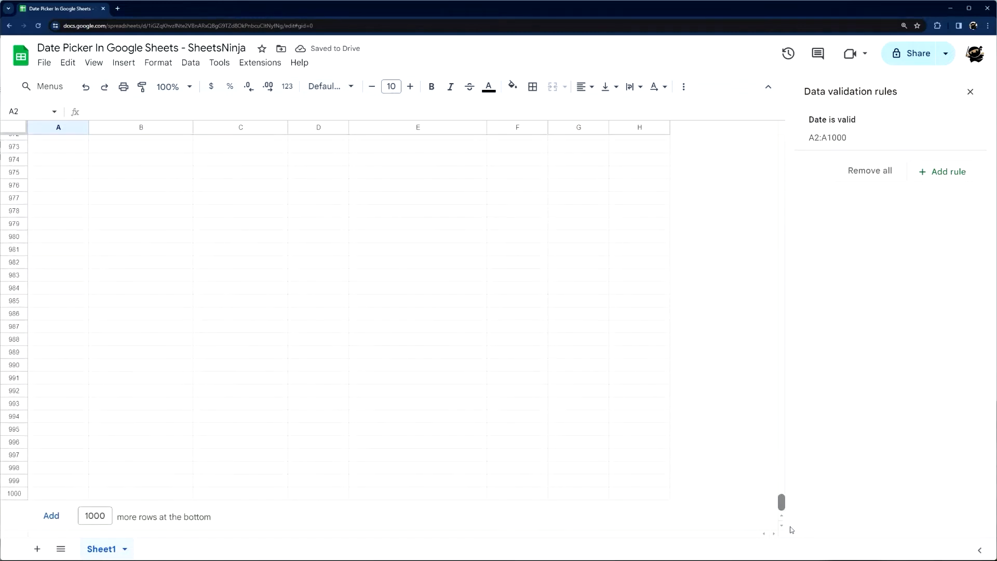
click(58, 397)
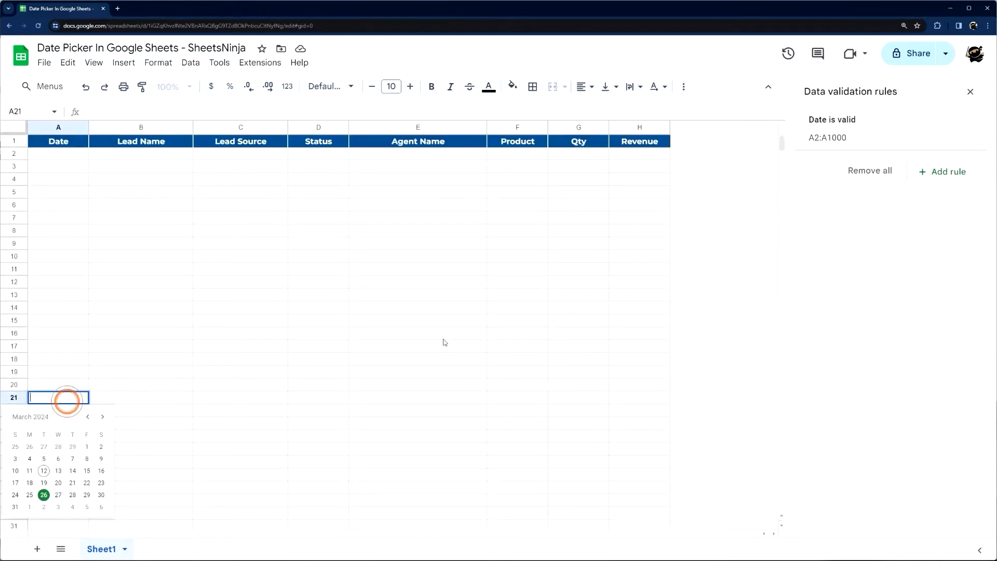
scroll(down, 3)
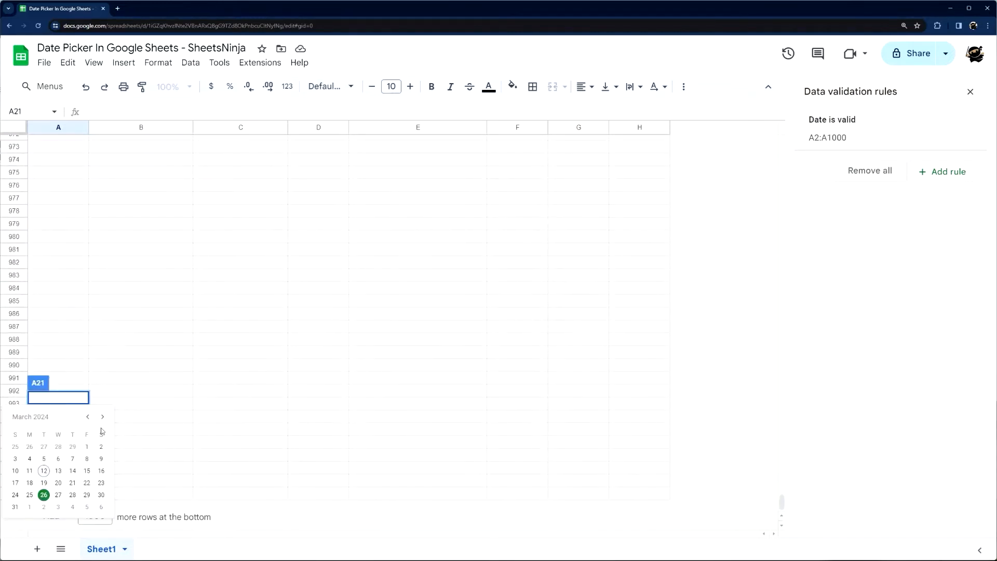
click(57, 480)
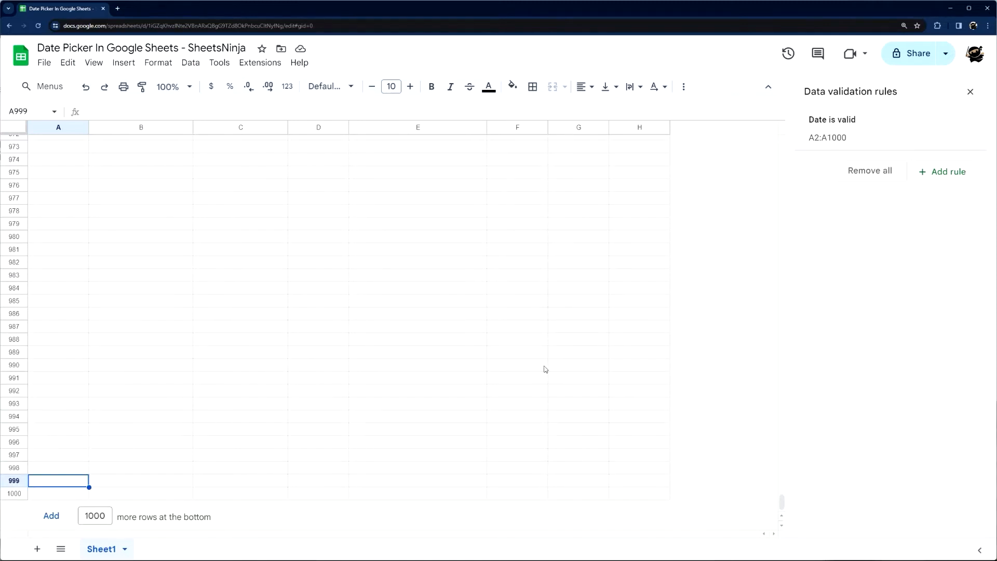
Pick 3/12/2024 into A2 from its calendar picker
scroll(up, 3)
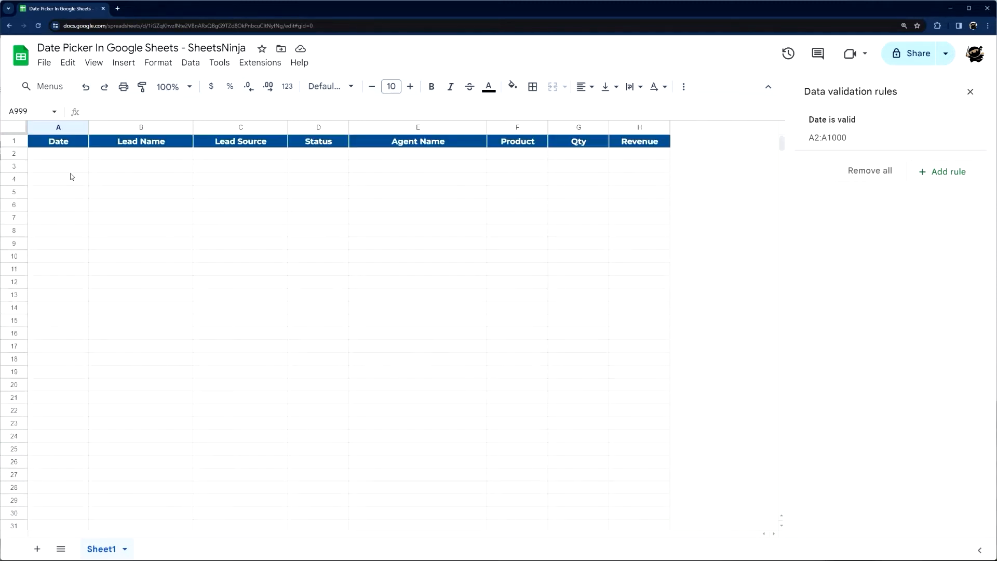
click(58, 153)
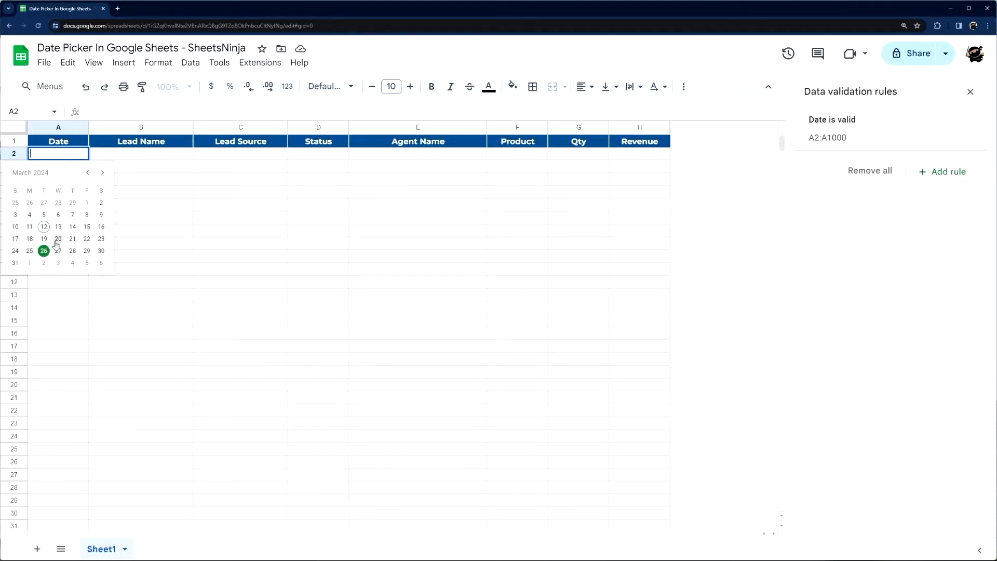
click(44, 226)
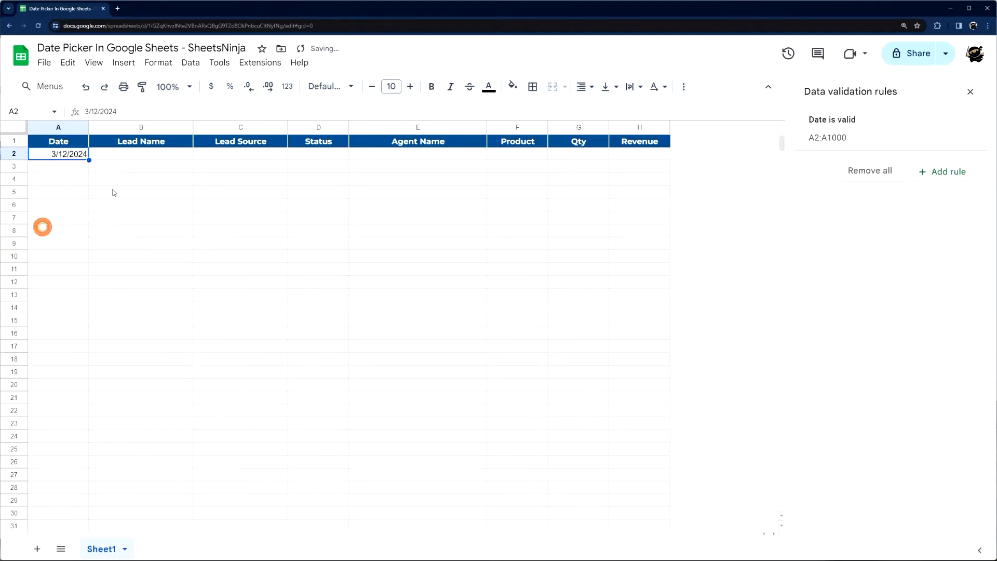
mouse_move(971, 92)
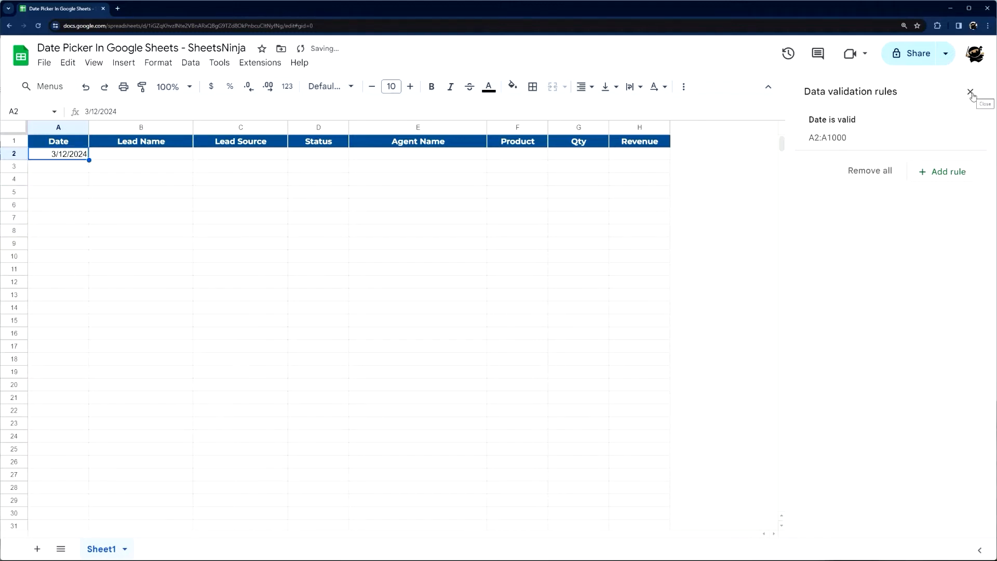
Close the Data validation sidebar and show the Format > Number submenu
click(972, 92)
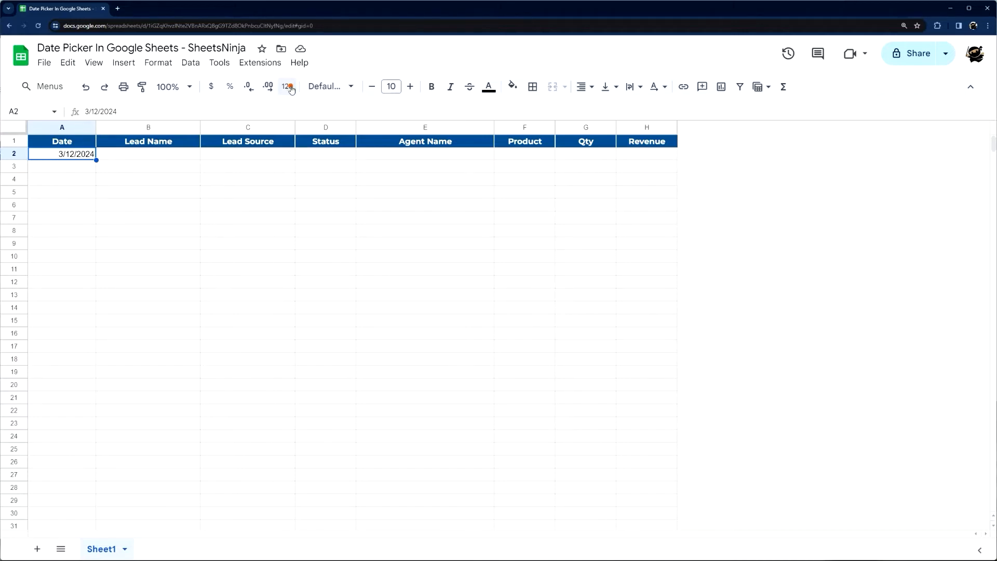
click(287, 86)
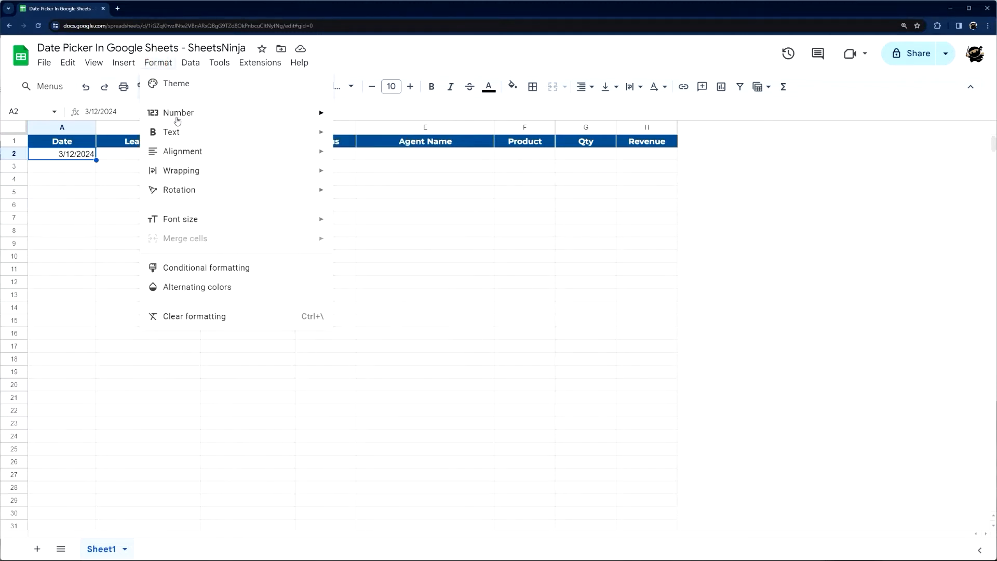
click(178, 113)
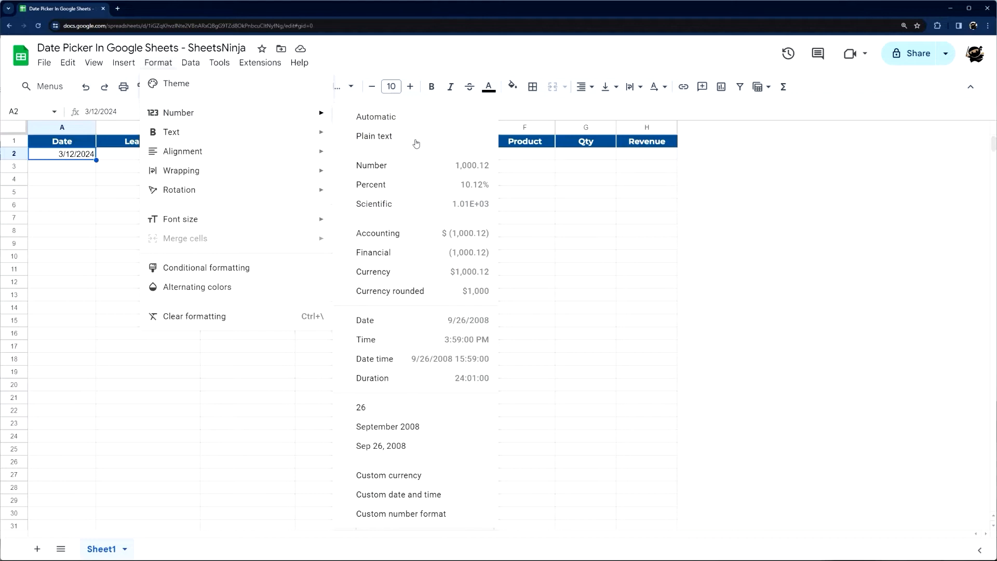
mouse_move(366, 135)
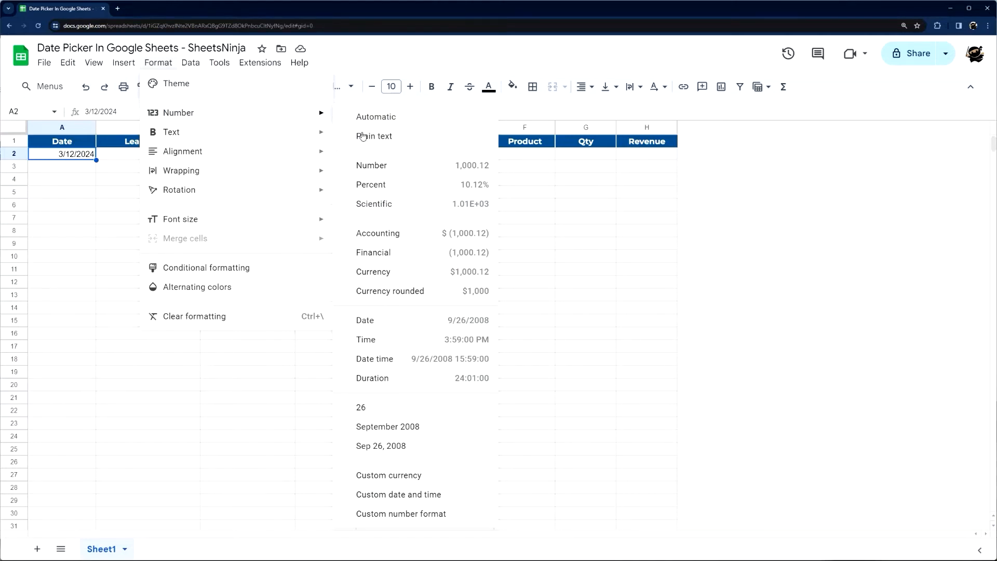
mouse_move(412, 316)
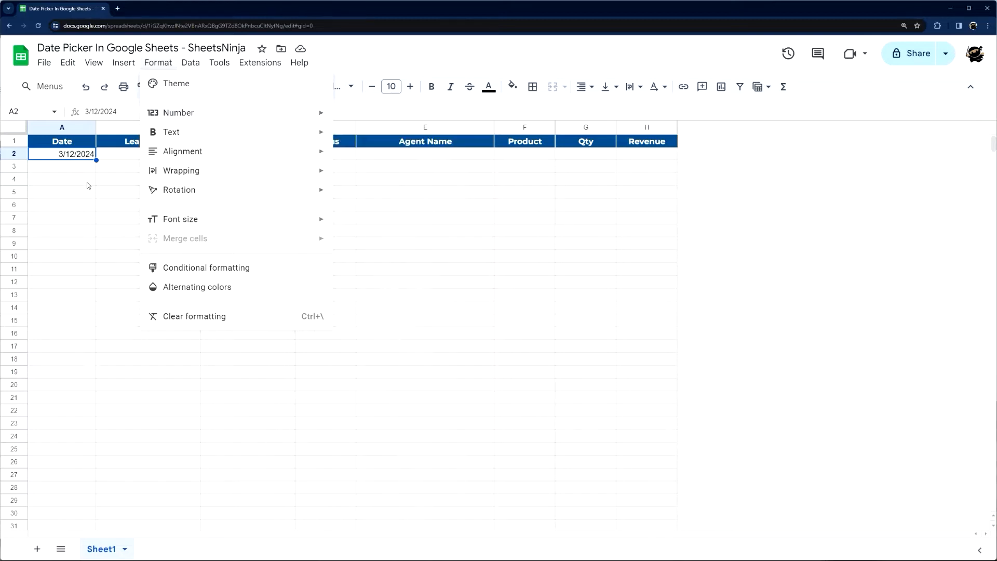
mouse_move(78, 162)
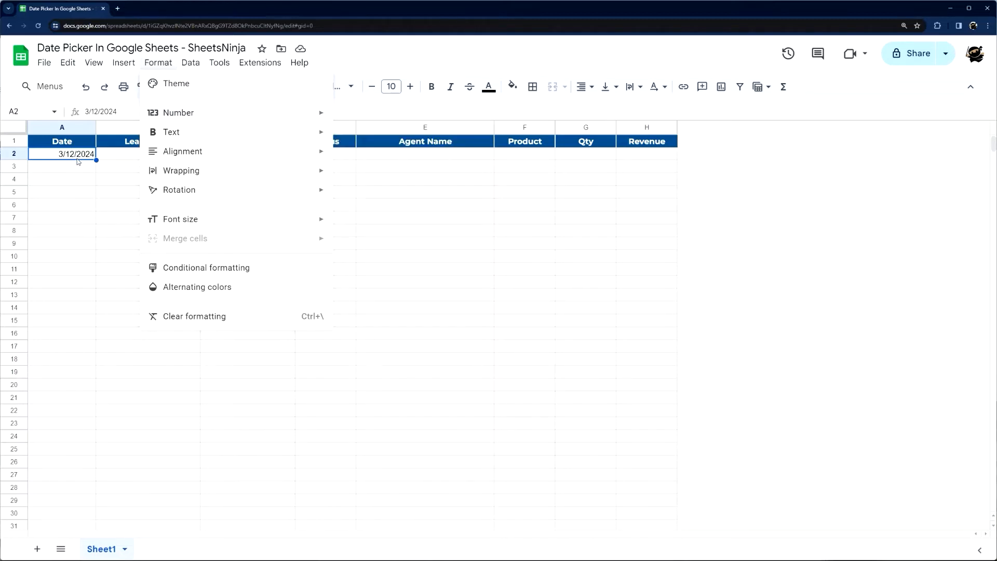
click(178, 113)
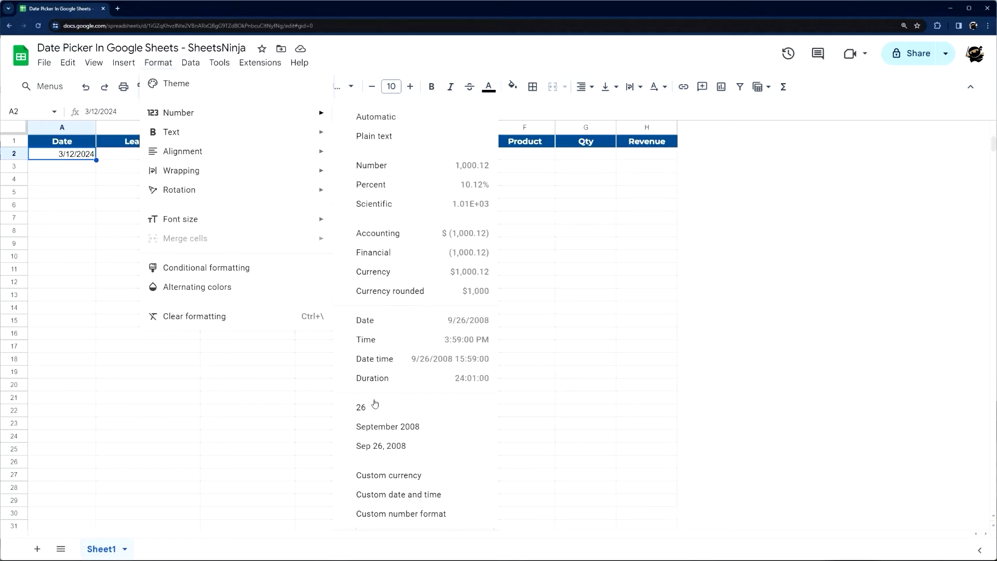
mouse_move(415, 343)
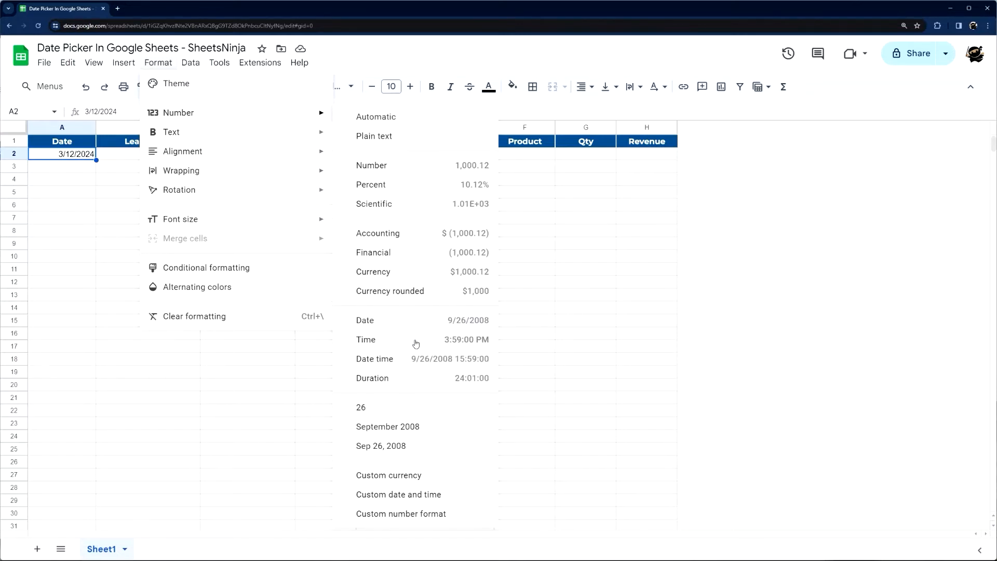
mouse_move(443, 360)
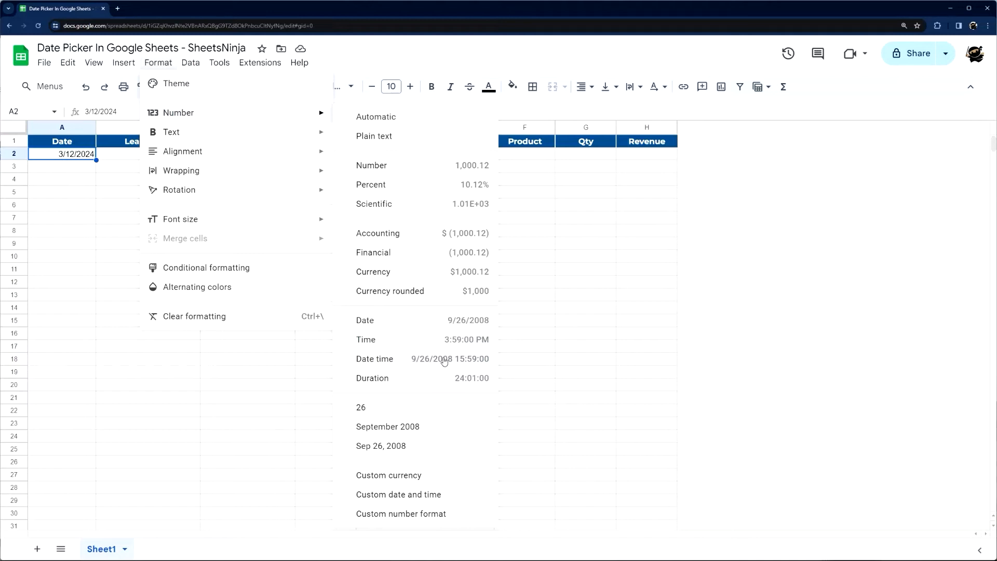
Give A2 a date-time format, widen column A, then reopen the number formats
click(375, 359)
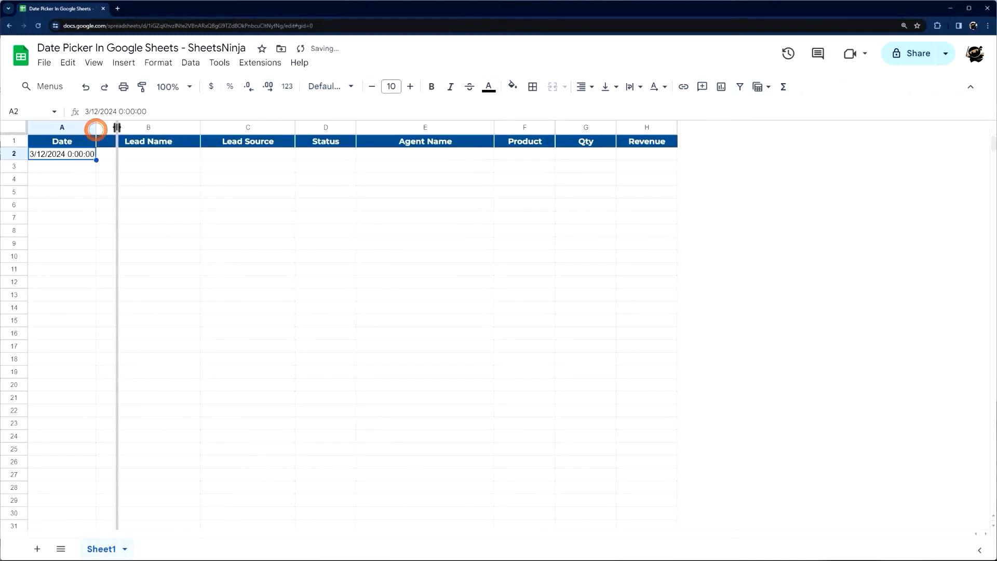
drag(118, 127, 96, 127)
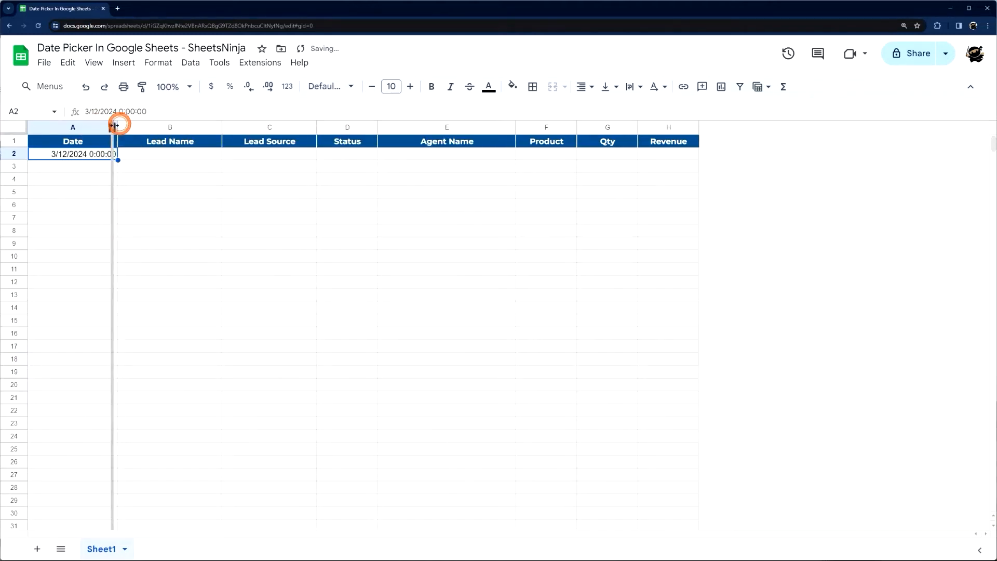
drag(117, 128, 113, 127)
text(14)
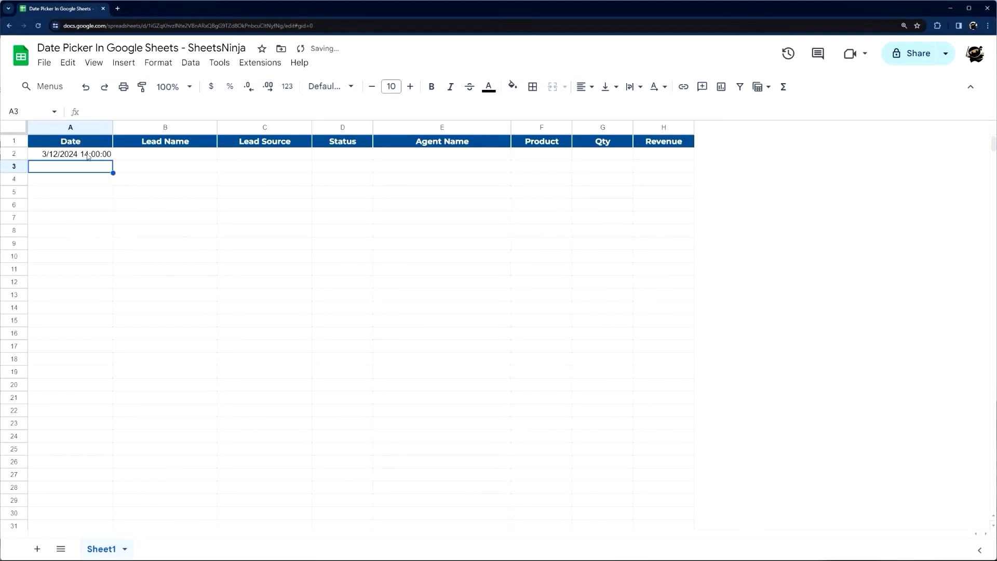
click(70, 154)
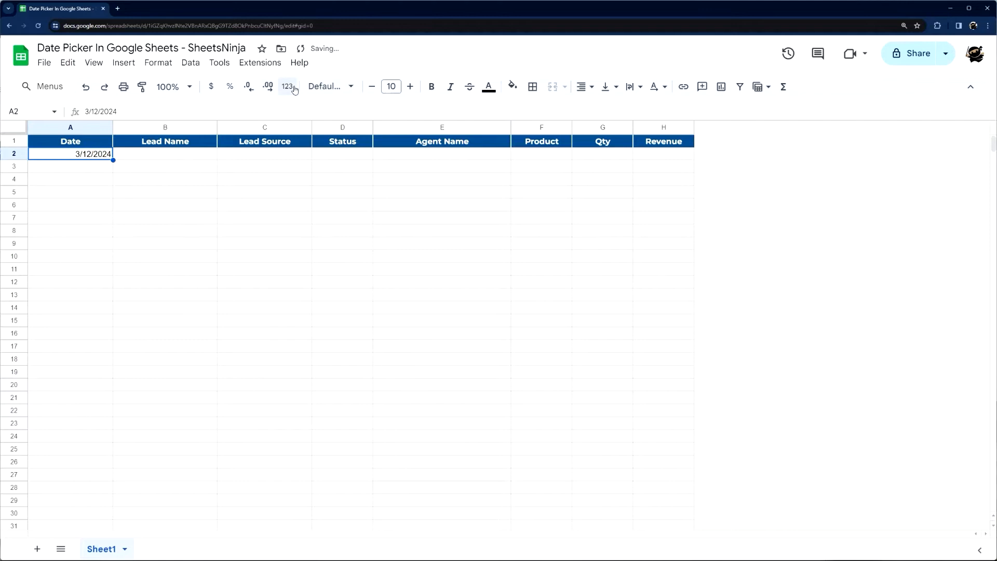
click(287, 87)
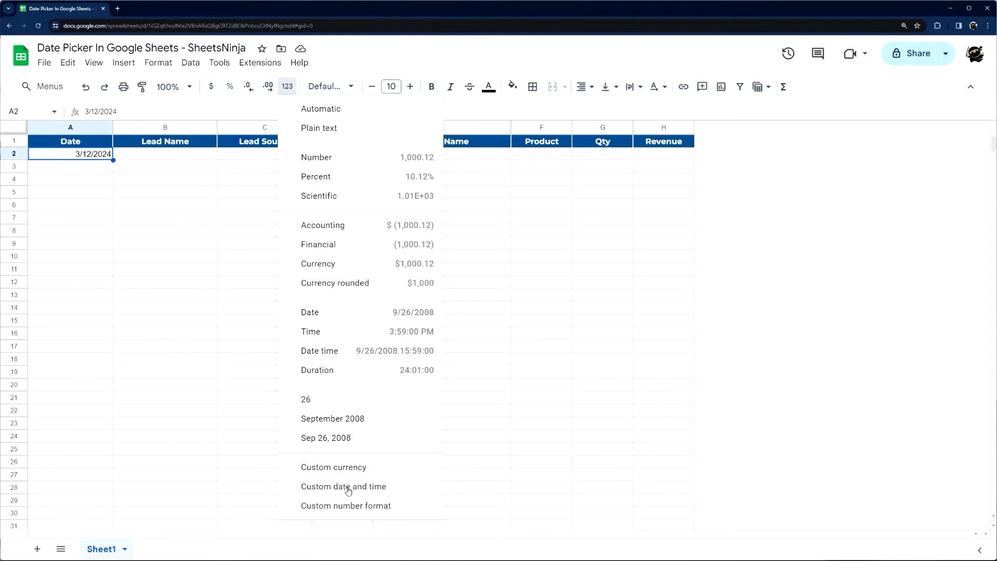
Open the Custom date and time formats and clear the existing format field
click(344, 486)
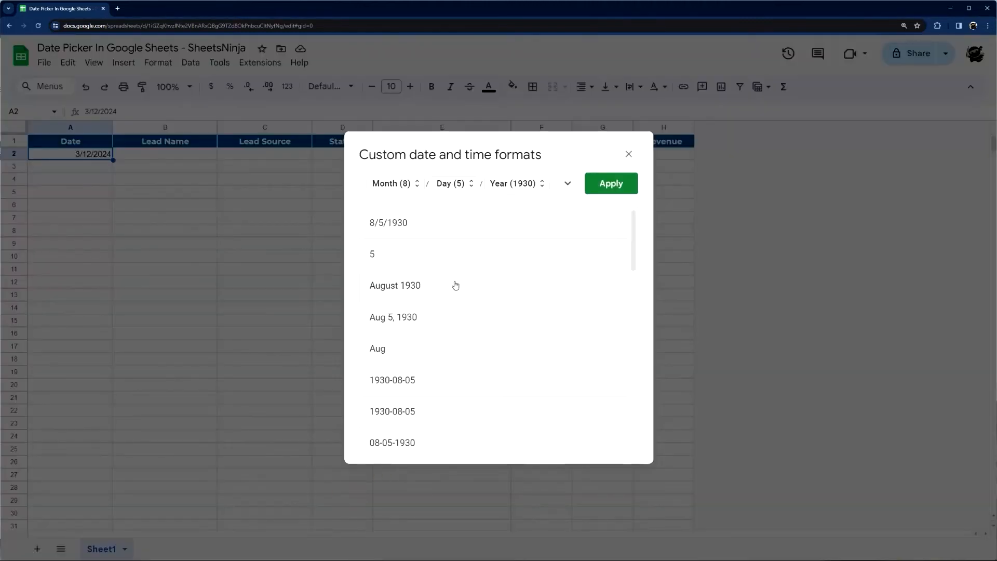
scroll(down, 3)
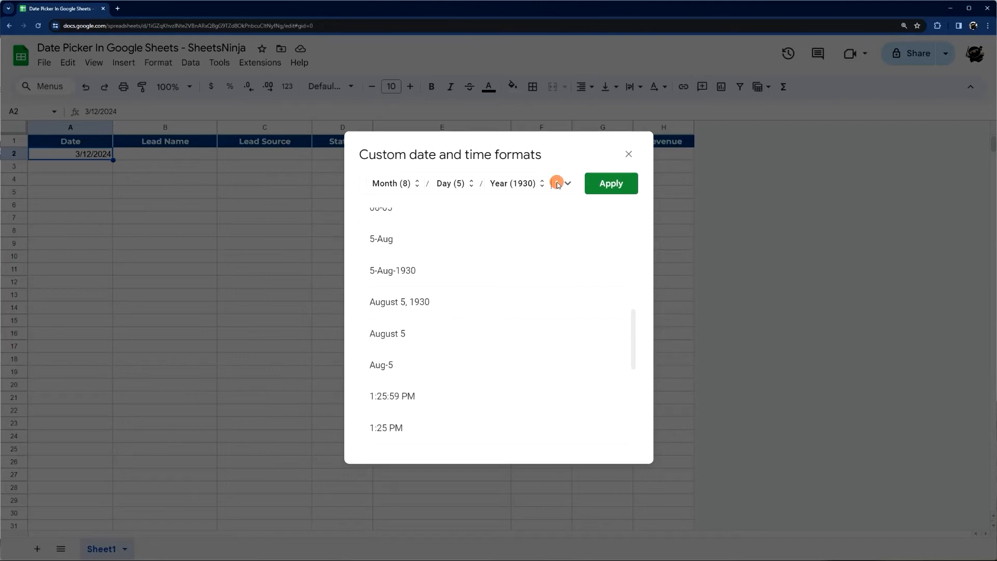
click(558, 184)
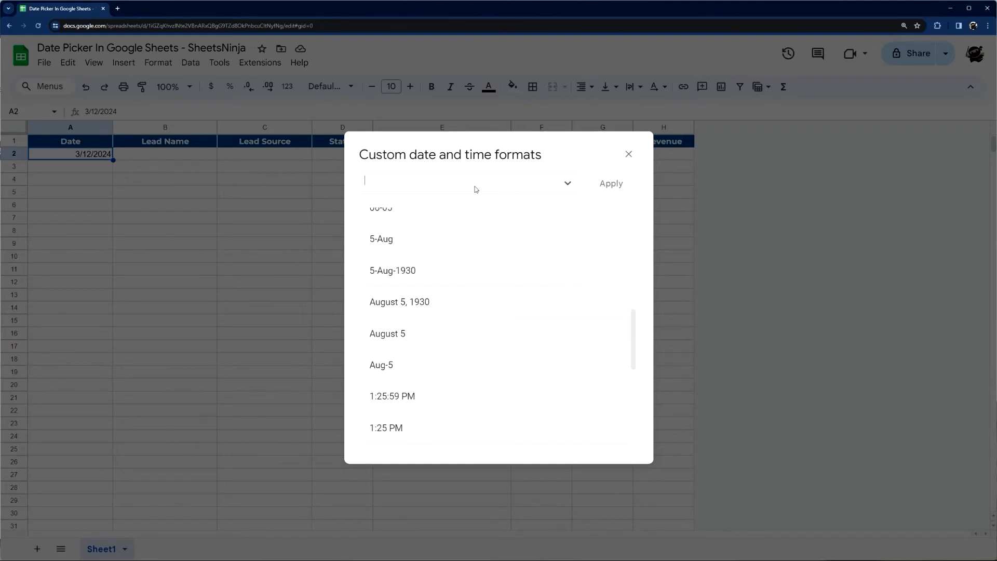
click(566, 183)
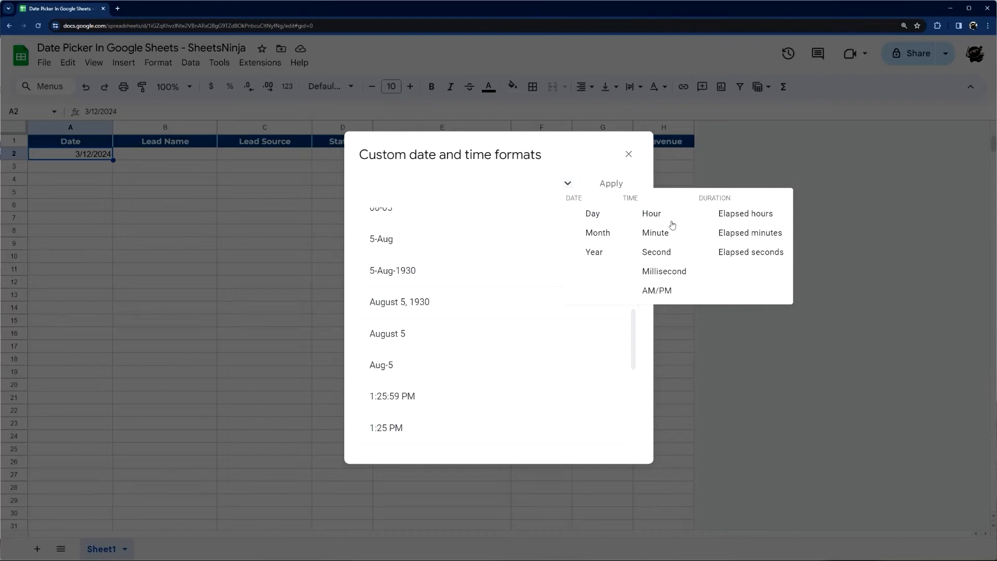
mouse_move(591, 216)
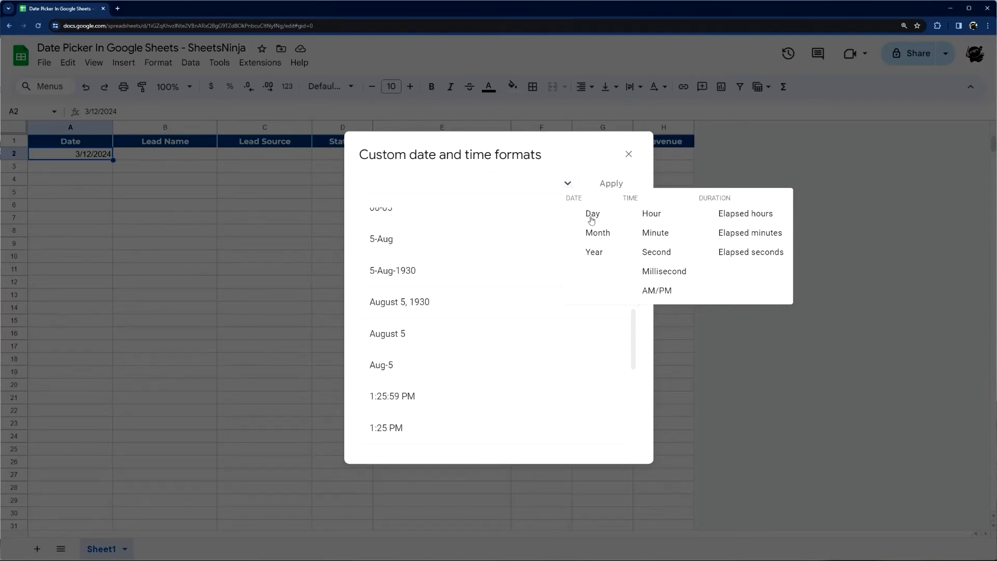
Add Day, Month and Year parts with a full numeric year, then show Month's display options
click(592, 214)
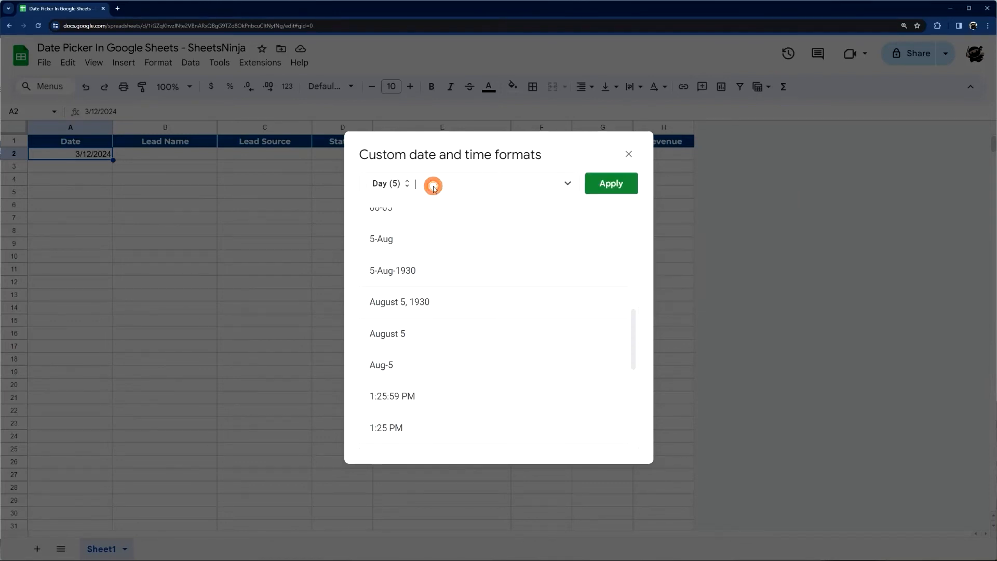
click(432, 185)
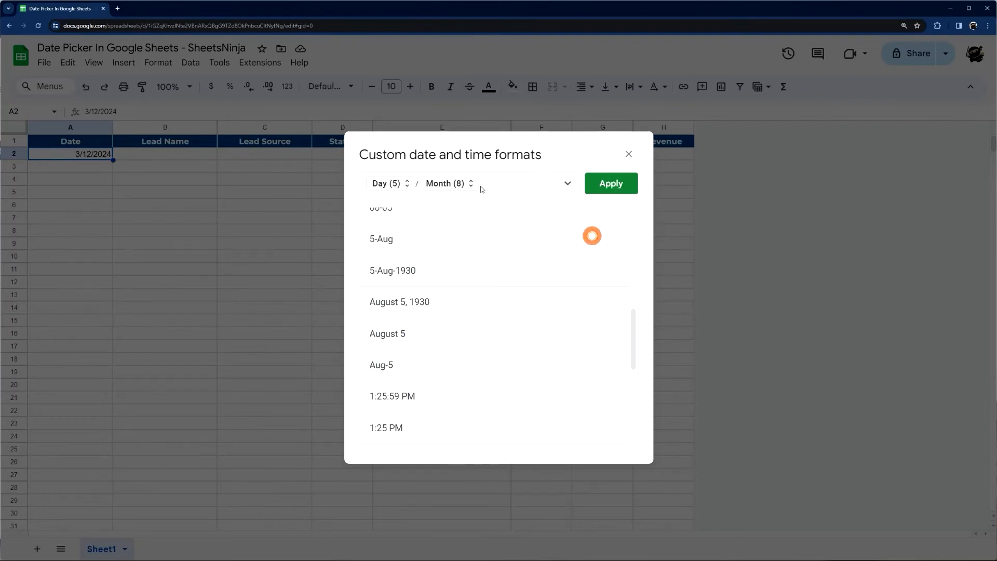
click(567, 183)
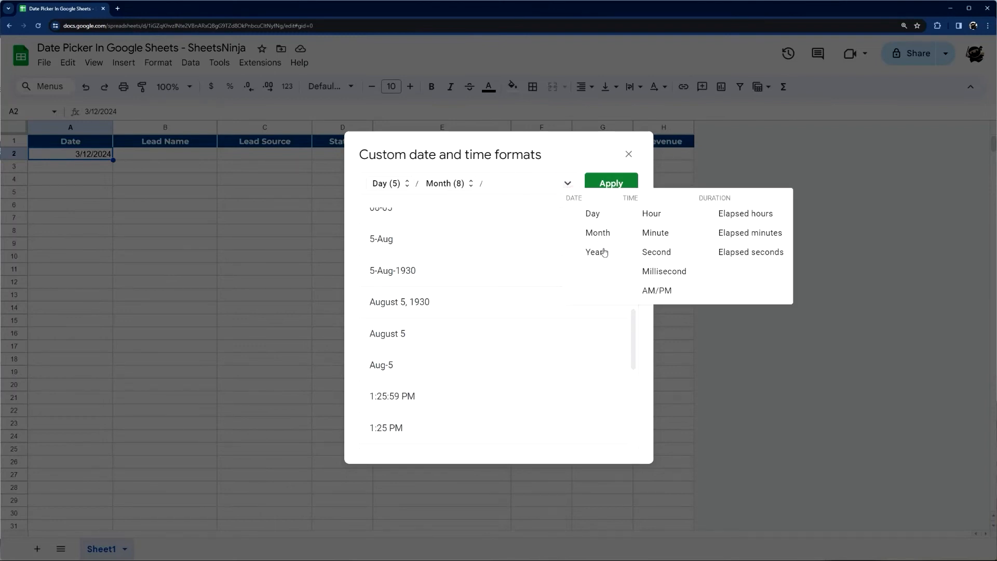
click(594, 252)
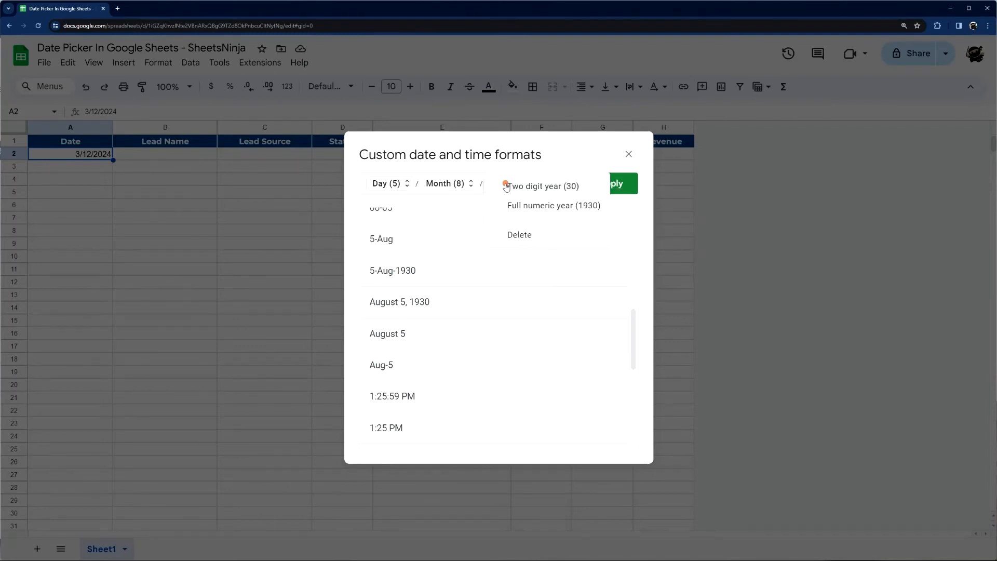
click(553, 206)
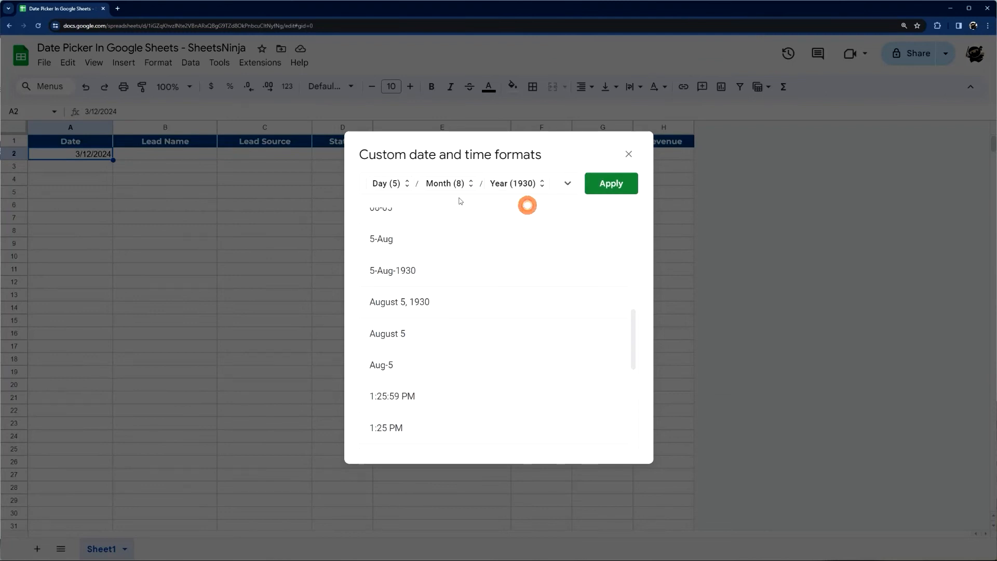
click(445, 183)
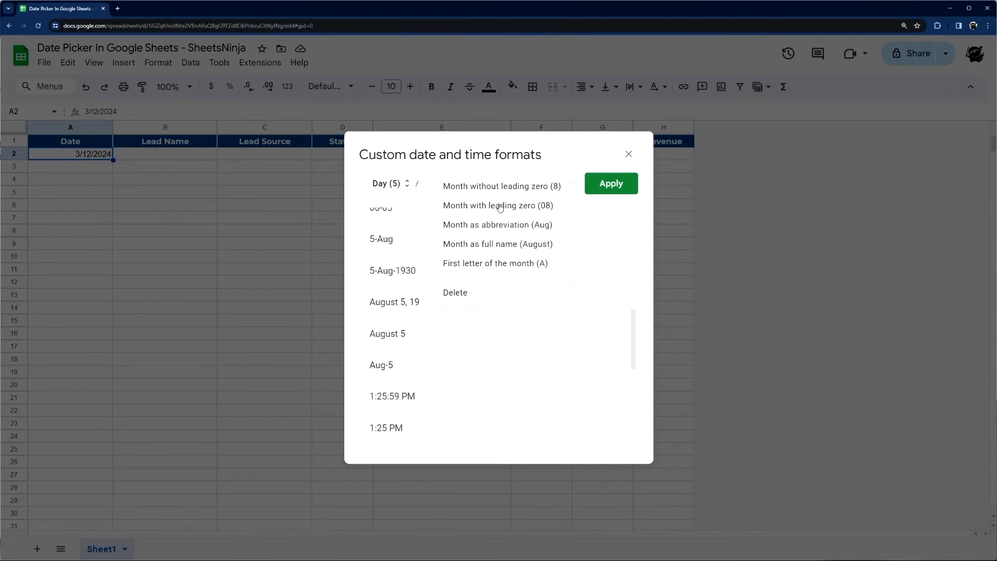
mouse_move(504, 247)
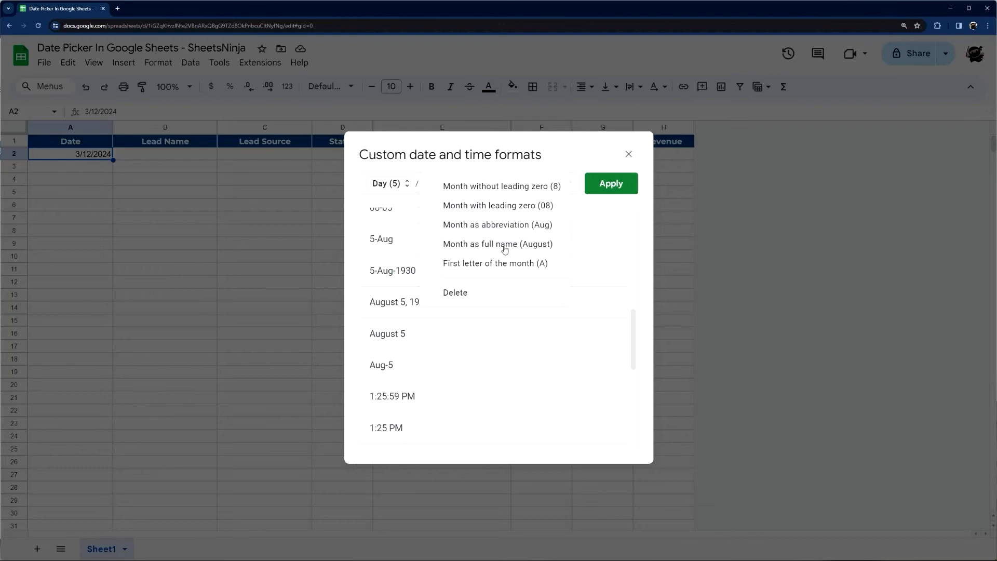
mouse_move(574, 191)
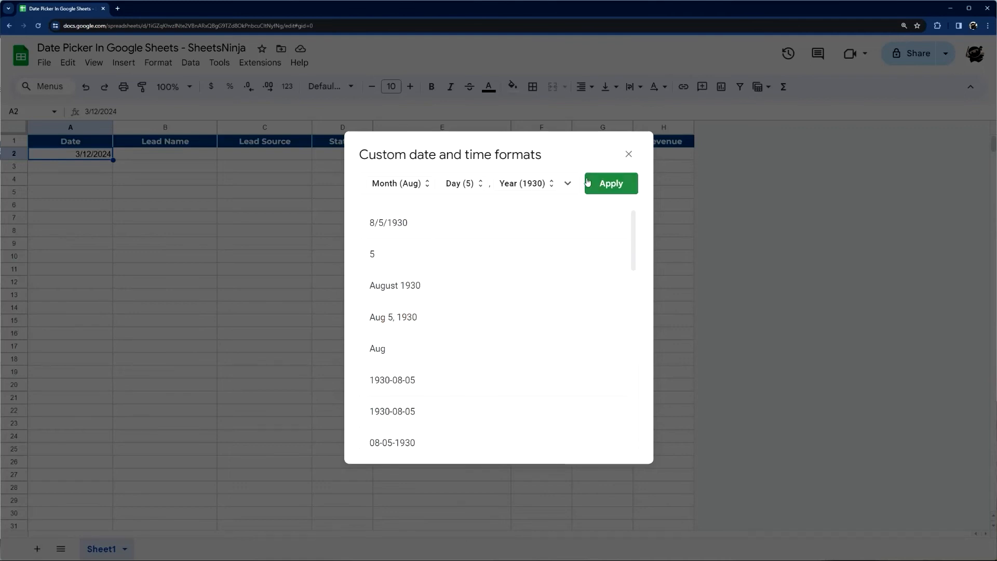
Apply the Mar 12, 2024 format, then the 'Tuesday, August 5, 1930 at 1:25:59 PM' preset
click(609, 183)
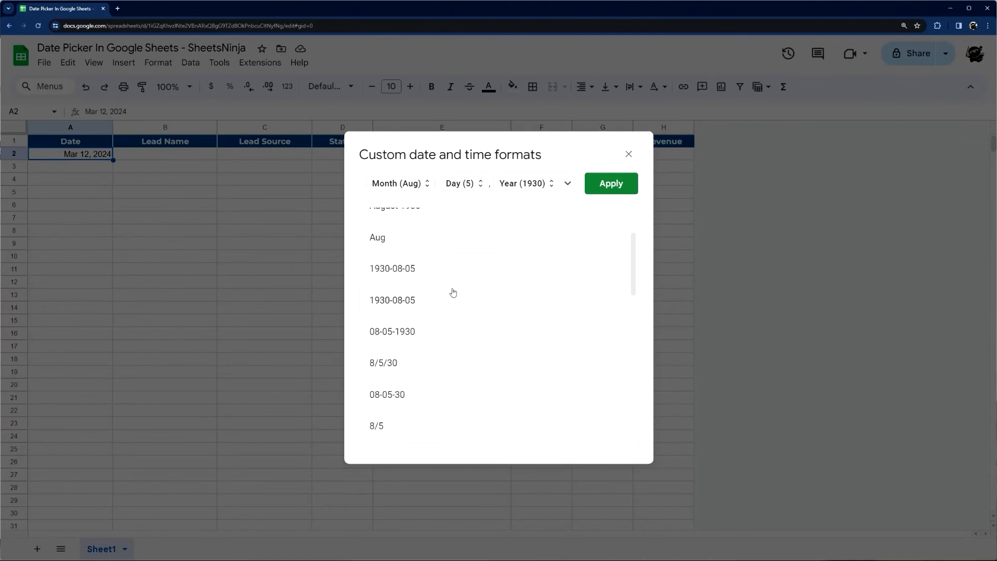
scroll(down, 3)
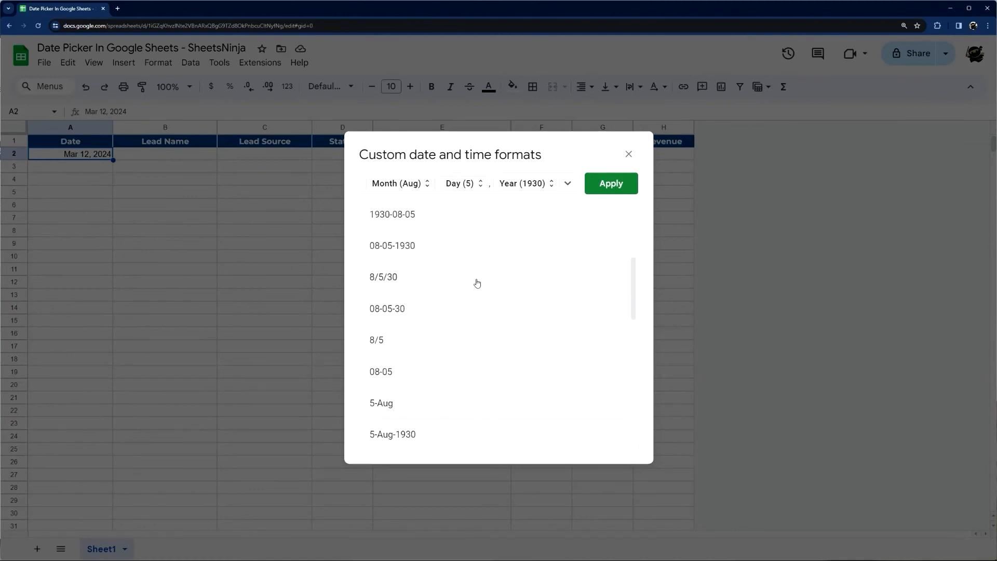
scroll(down, 3)
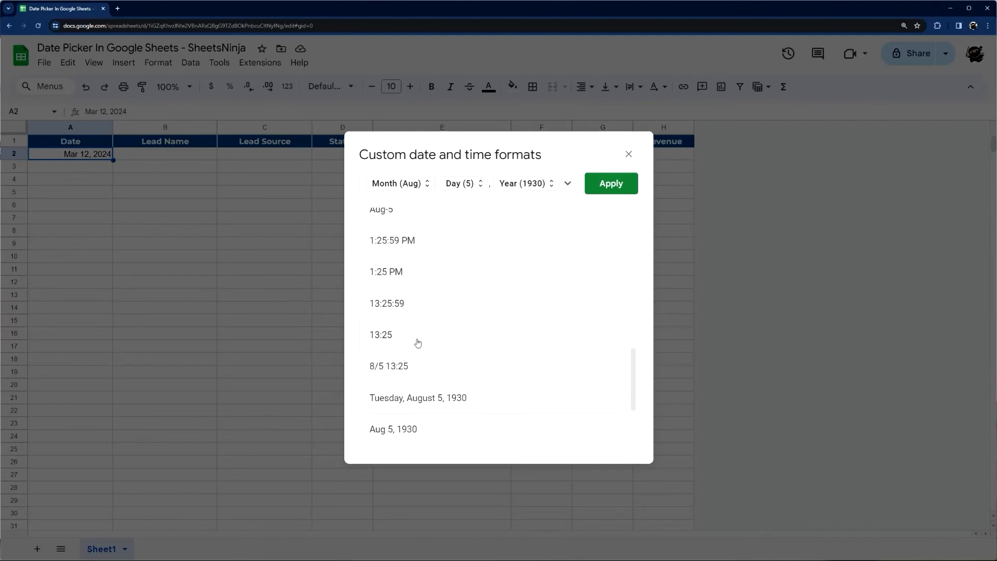
scroll(down, 3)
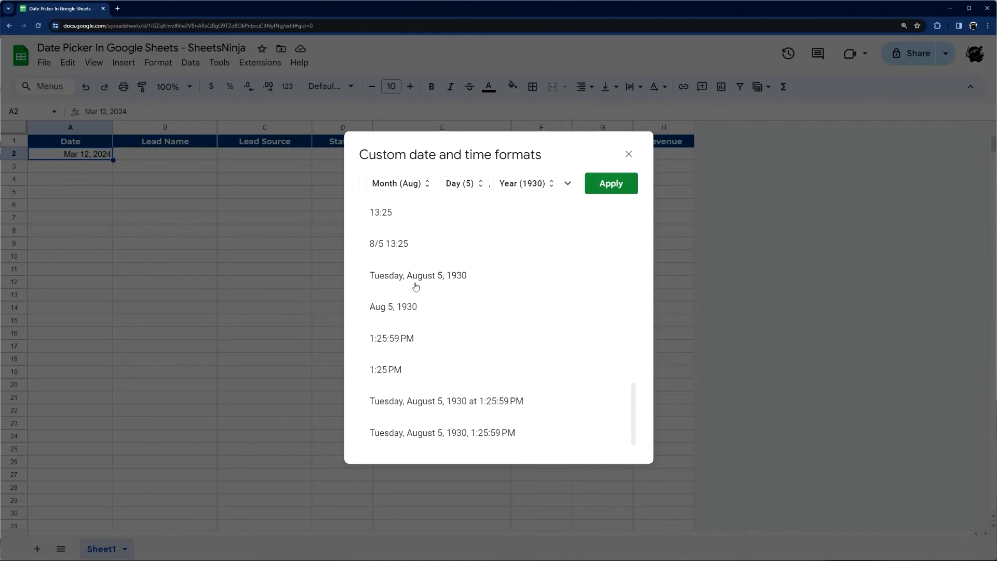
mouse_move(454, 389)
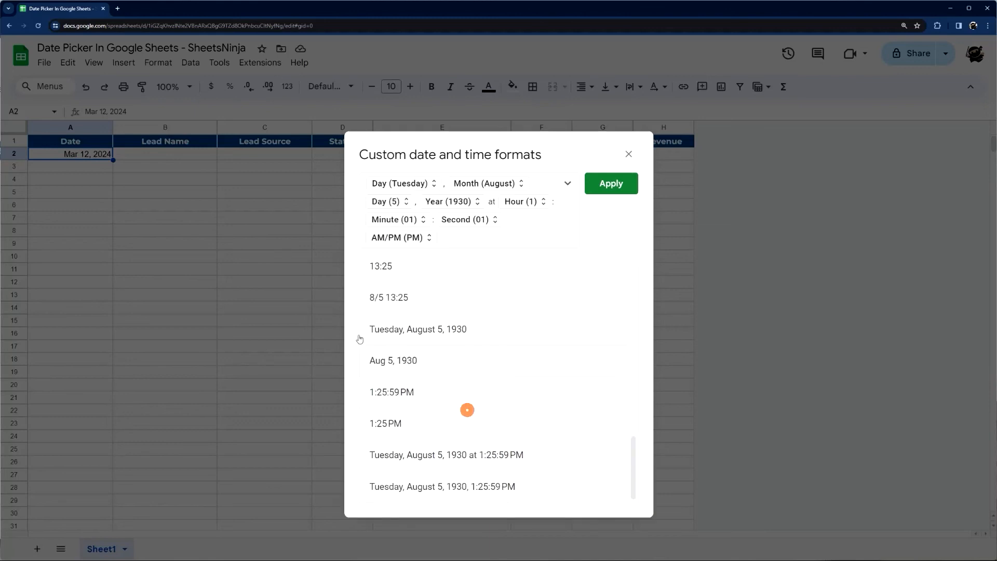
click(610, 183)
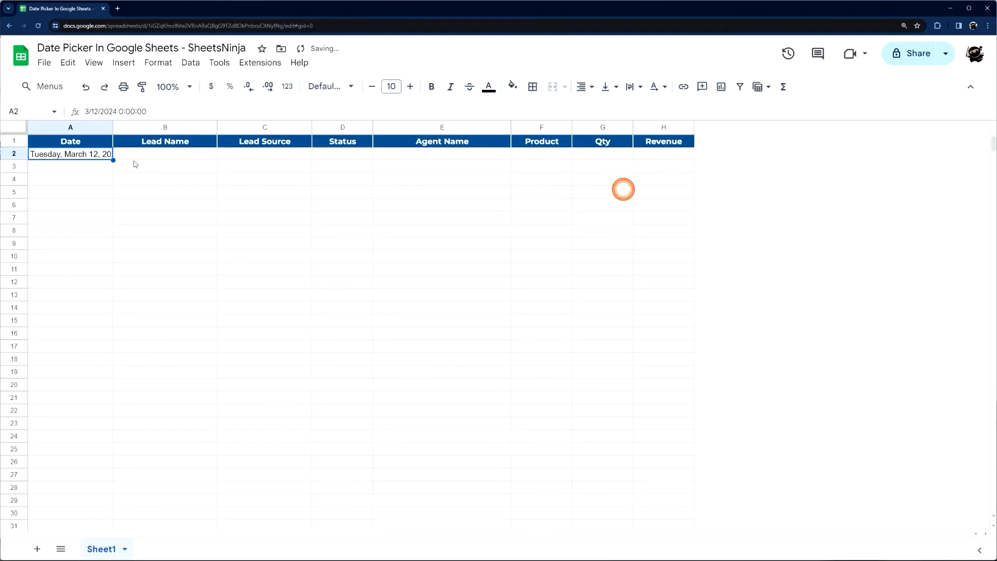
Resize column A to fit A2's full date-time, then clear A2
drag(114, 127, 219, 128)
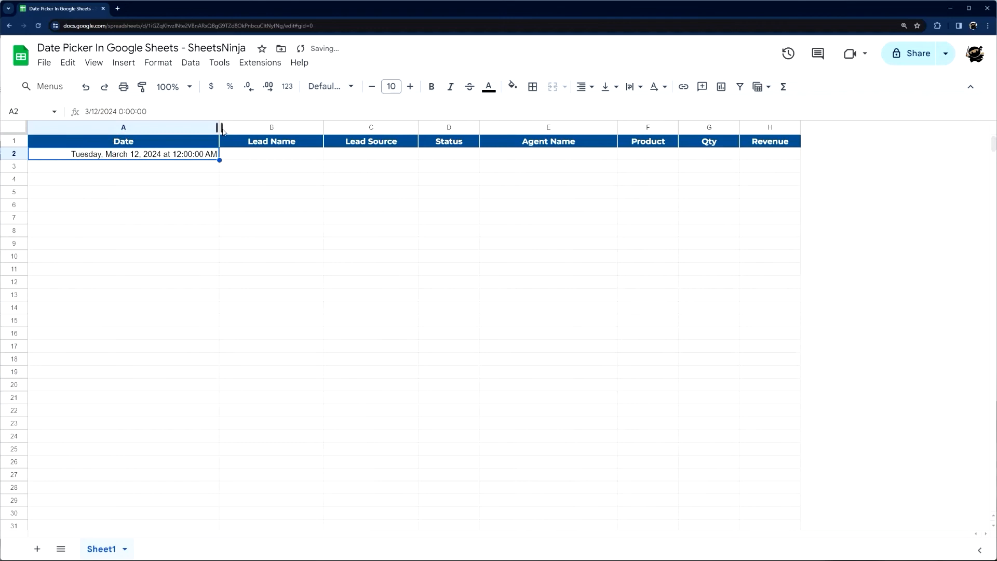
drag(219, 127, 196, 128)
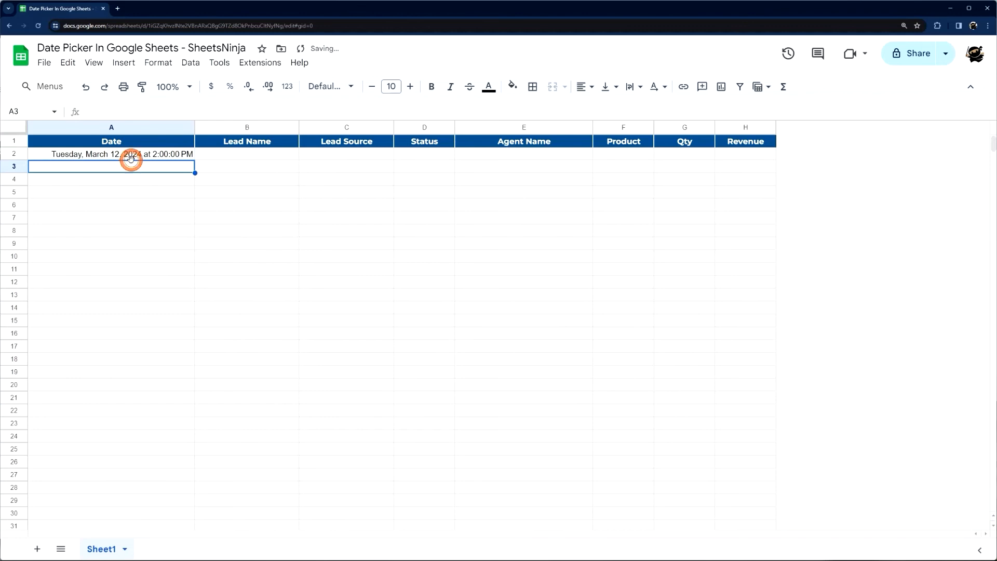
click(121, 153)
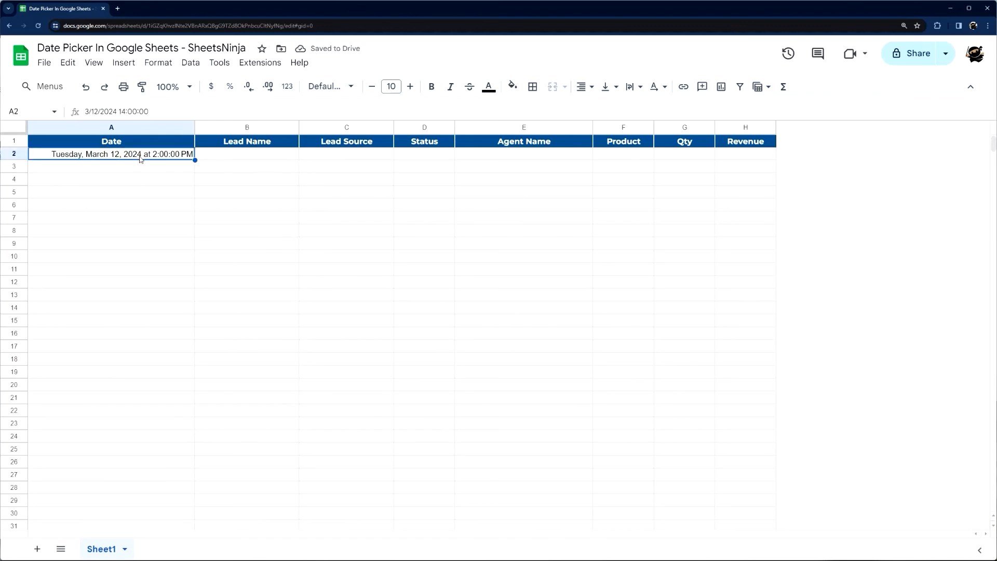
key(Delete)
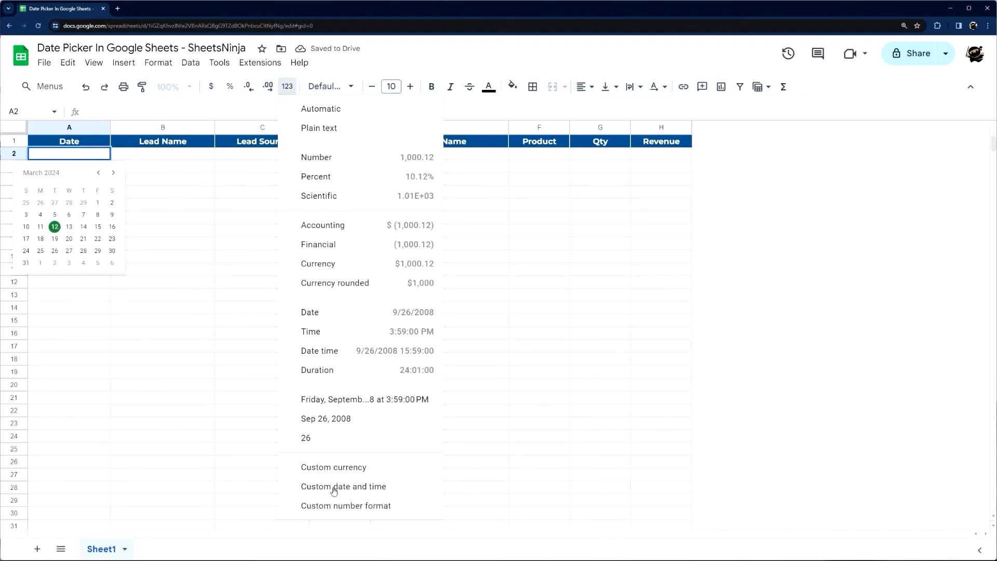
mouse_move(397, 321)
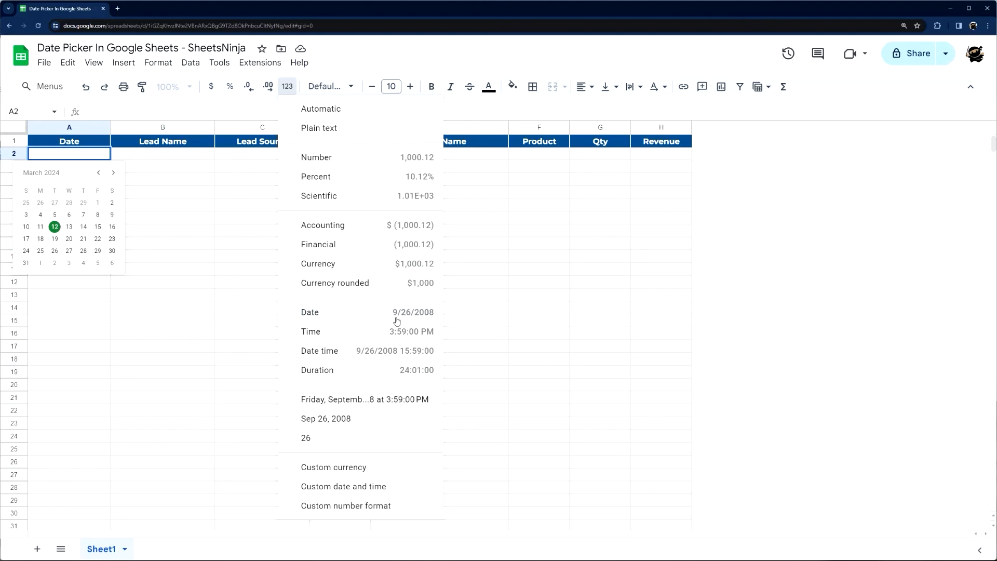
Open the Custom date and time formats dialog and close it without applying anything
click(344, 486)
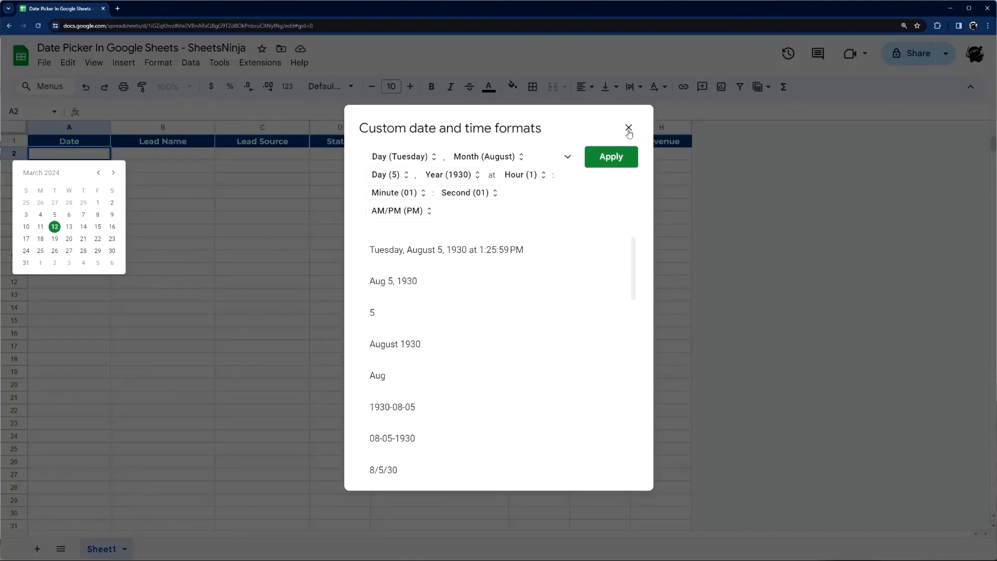
click(629, 128)
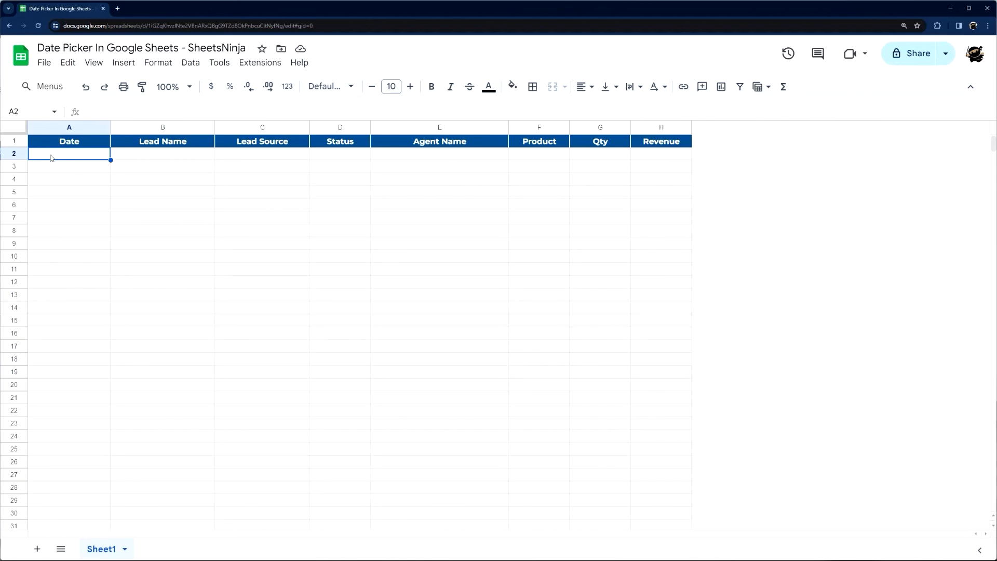
mouse_move(99, 170)
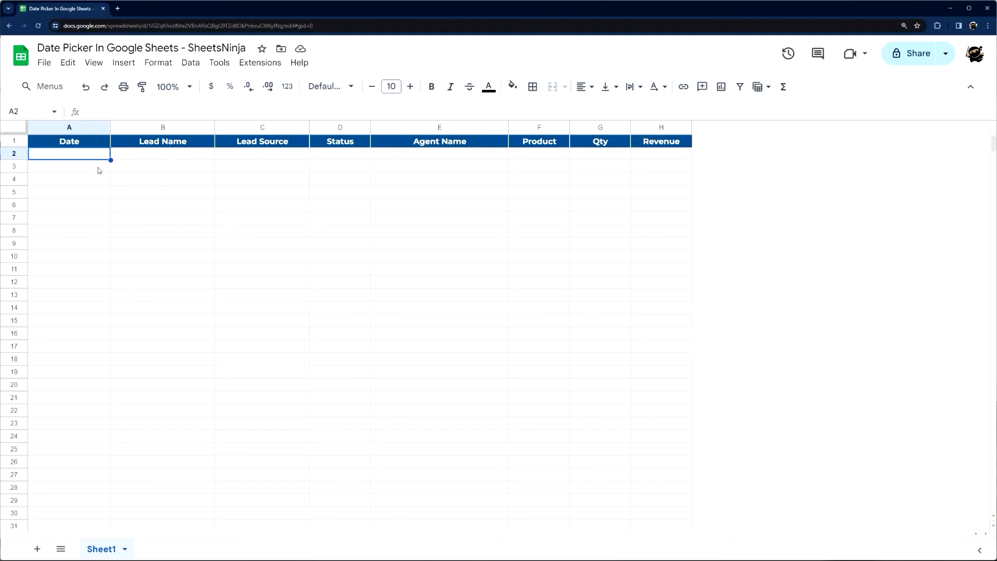